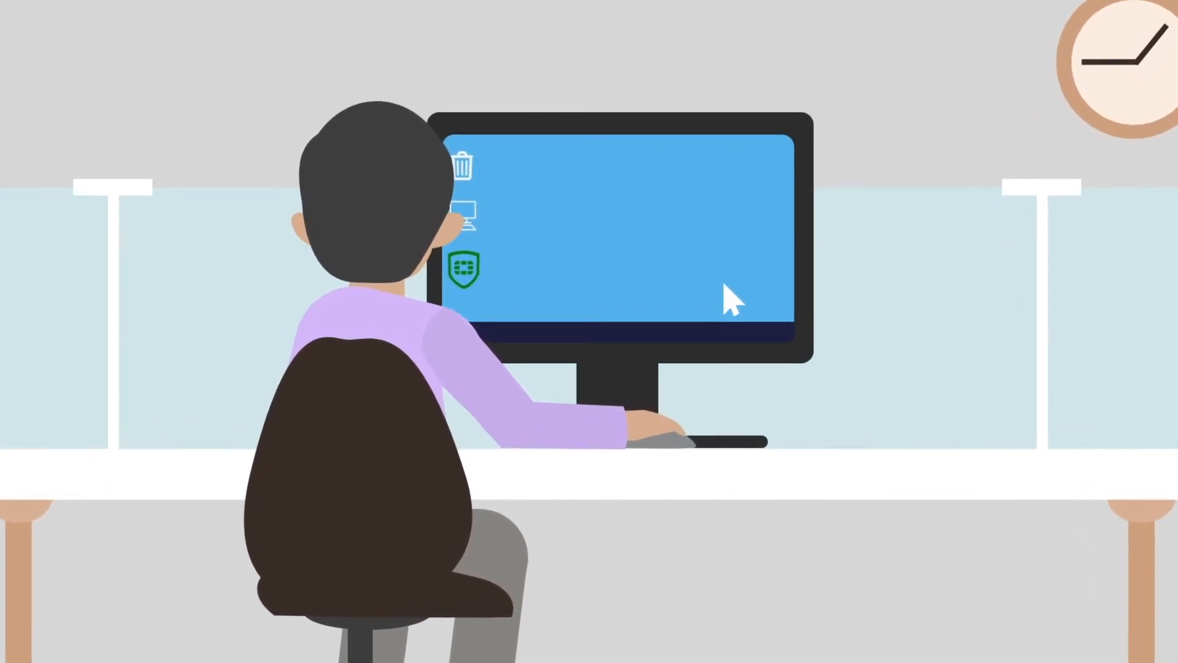
mouse_move(593, 263)
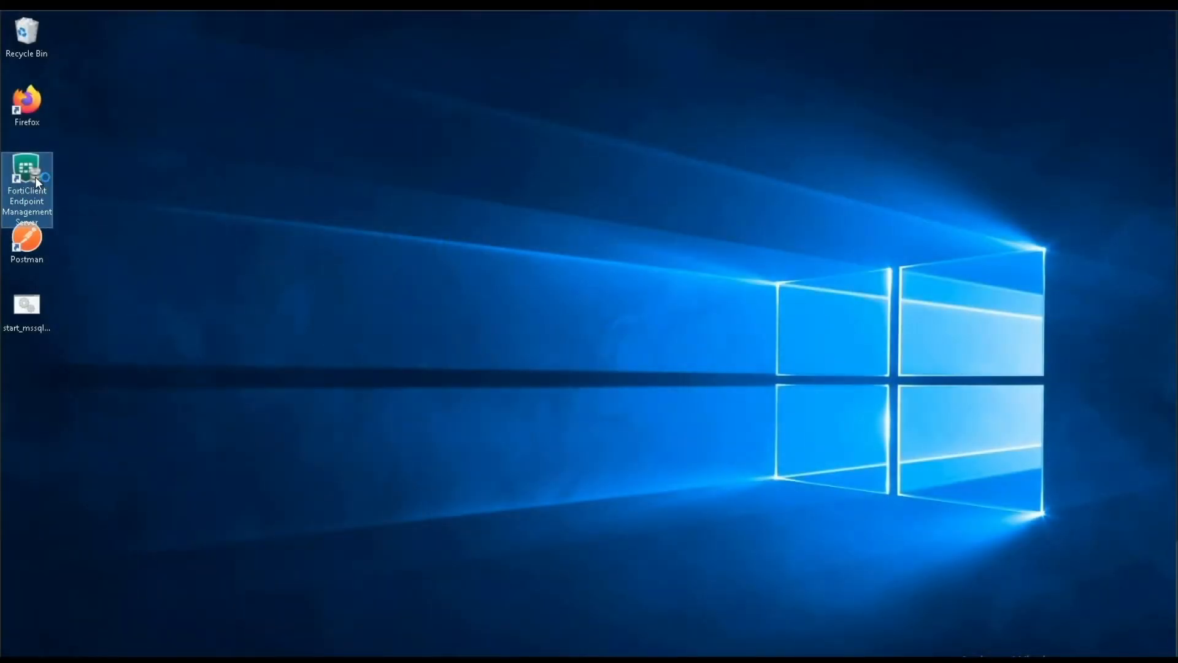
Launch the EMS console from the desktop shortcut and sign in as admin
double_click(27, 169)
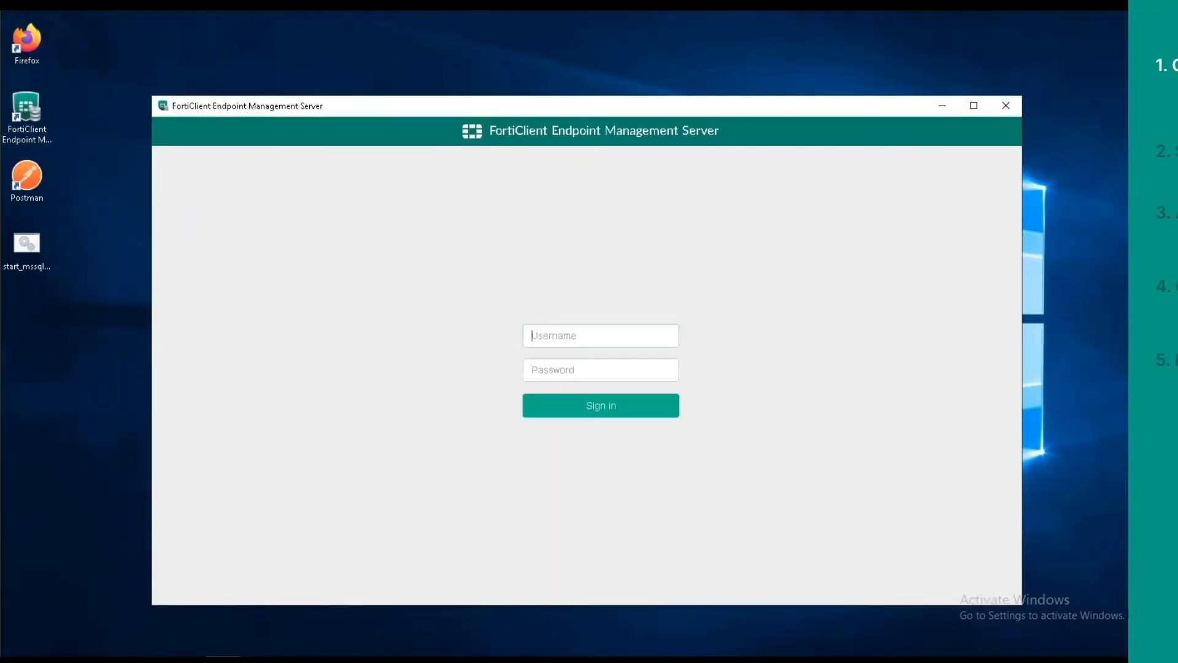
left_click(601, 335)
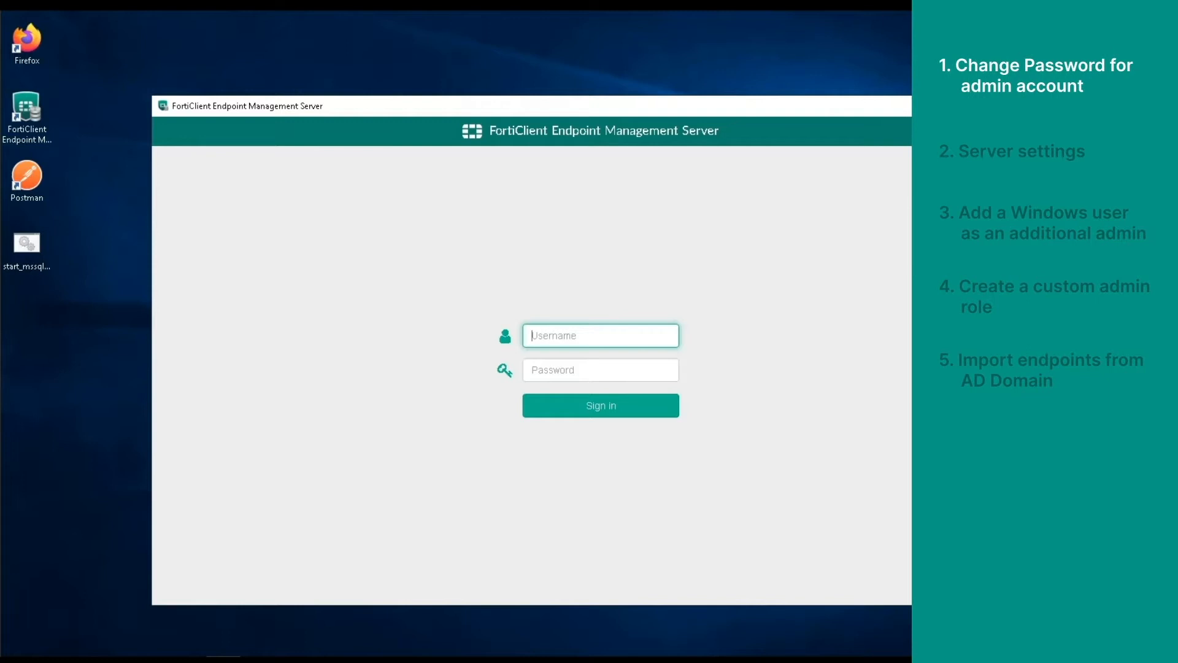
type("admin")
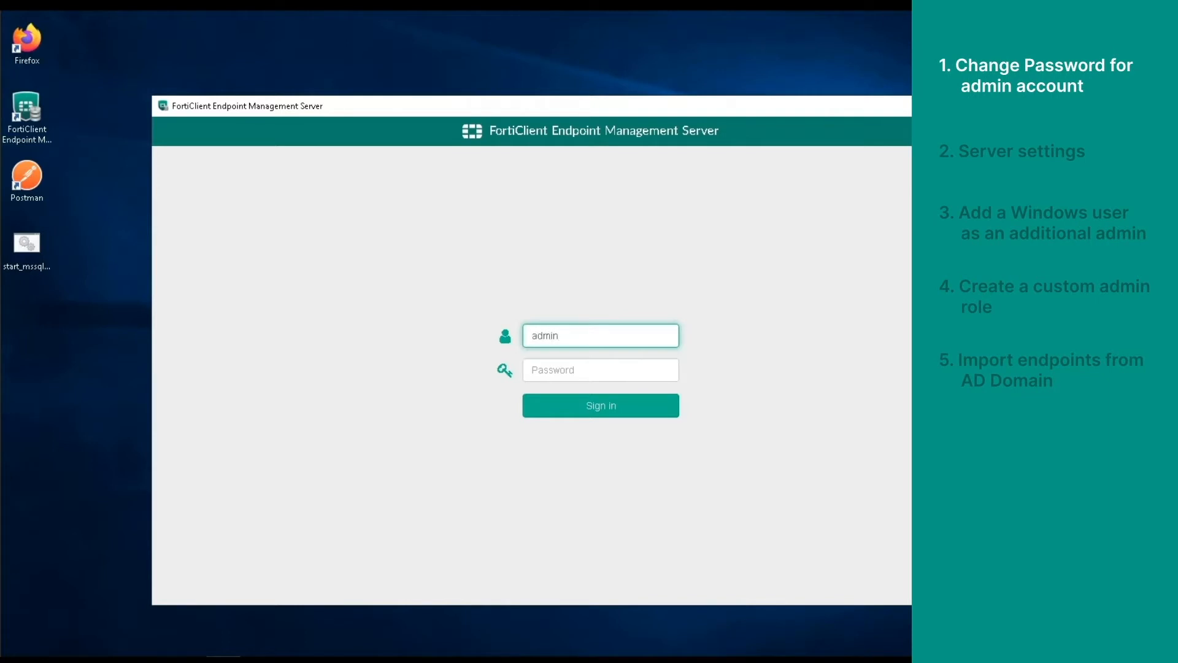
left_click(601, 406)
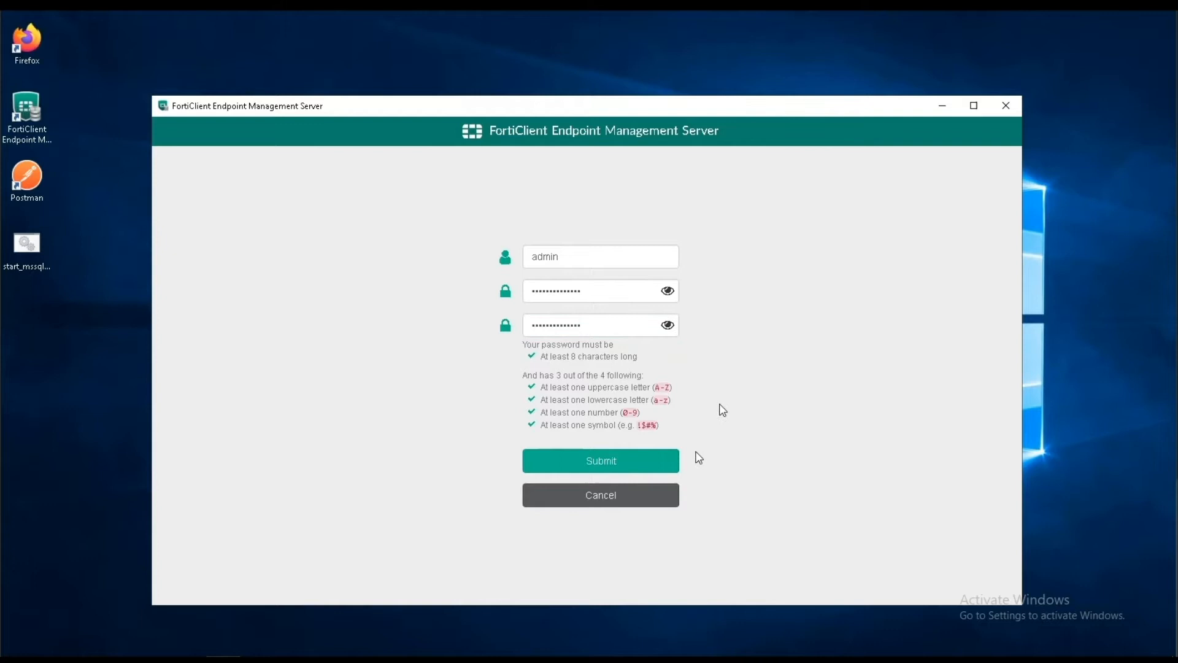
Submit a new admin password and continue to the dashboard
left_click(600, 460)
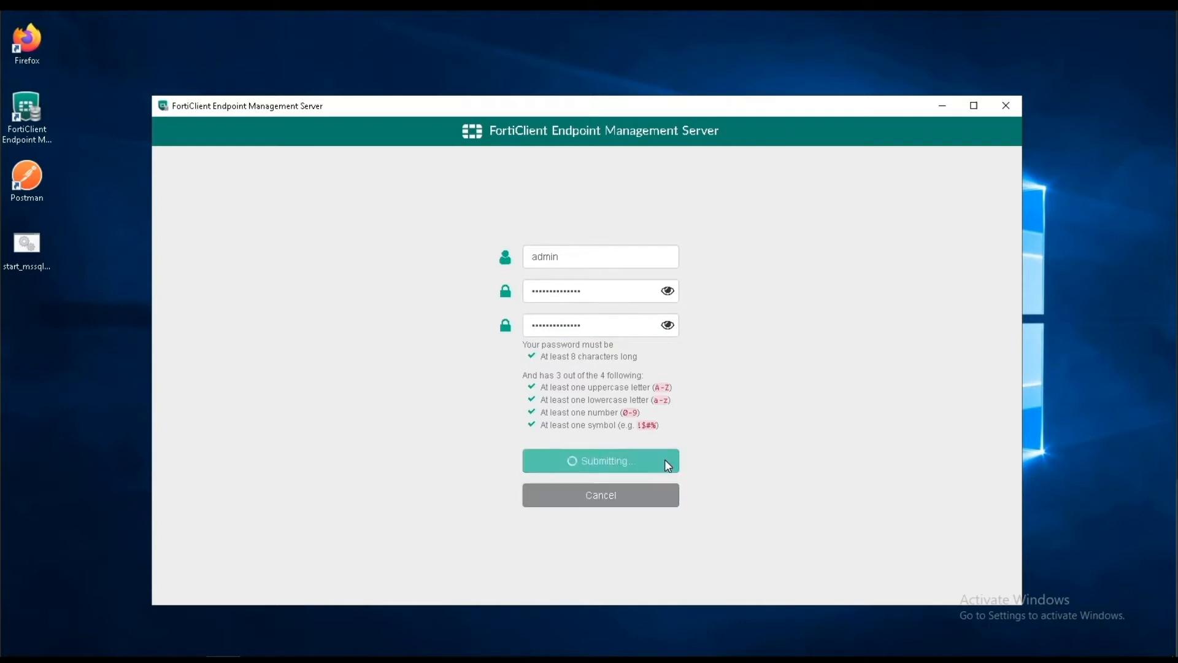
left_click(601, 461)
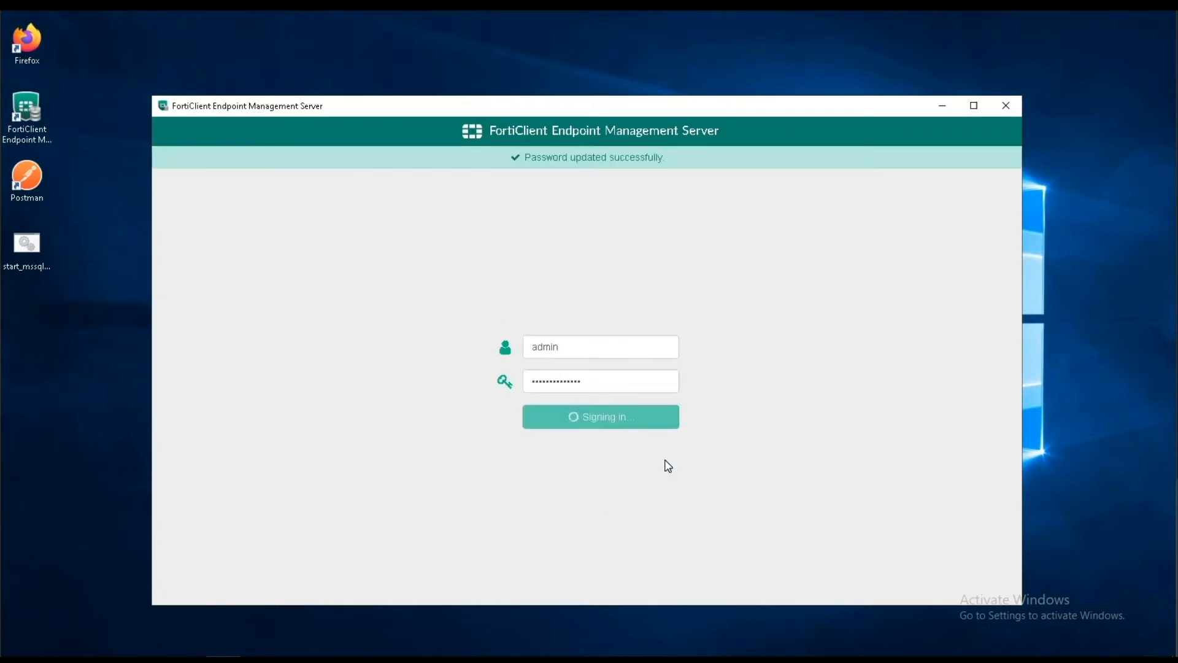
left_click(600, 416)
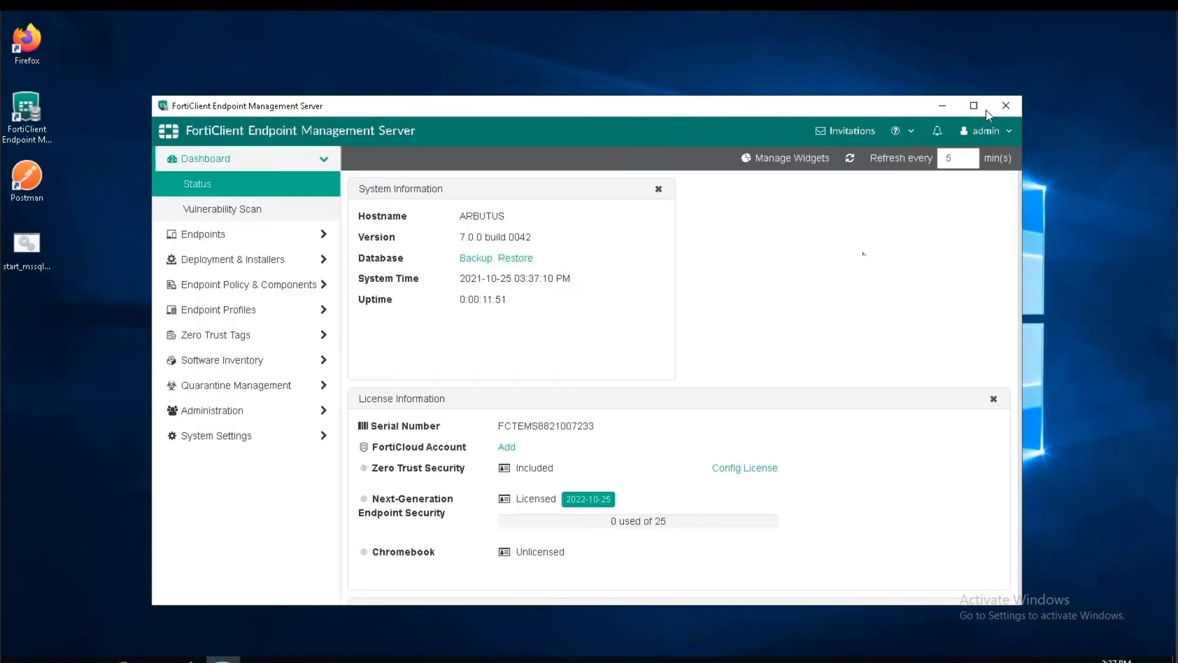
Change the admin password from the account menu, then return to Dashboard > Status
left_click(973, 105)
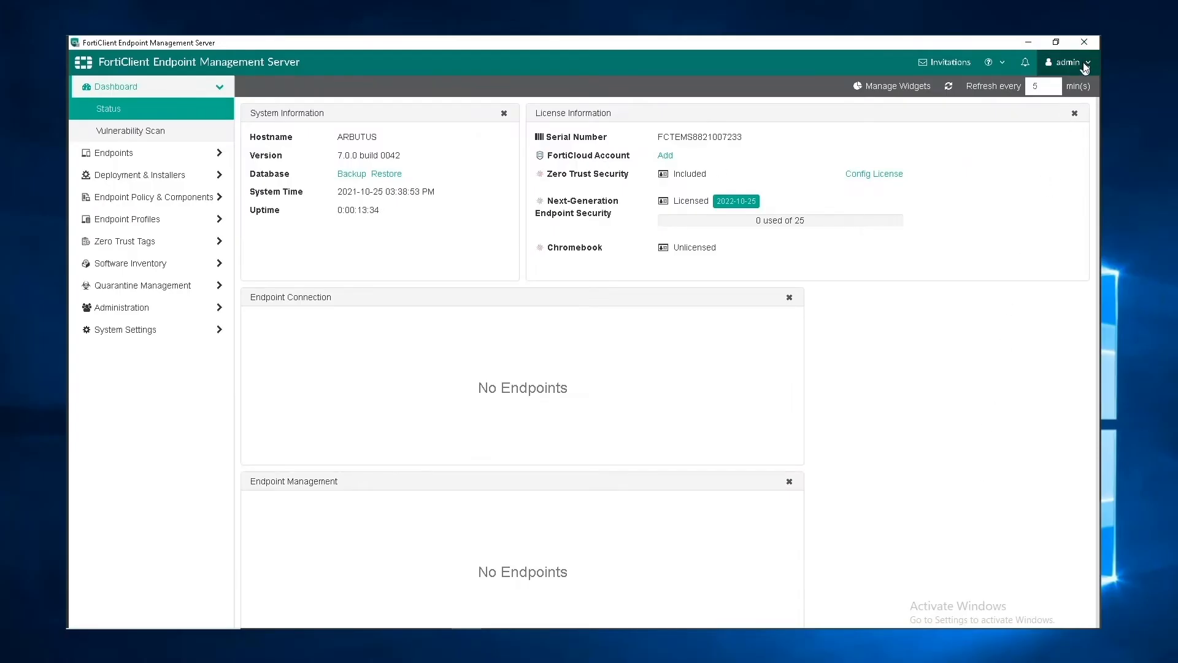
left_click(1068, 62)
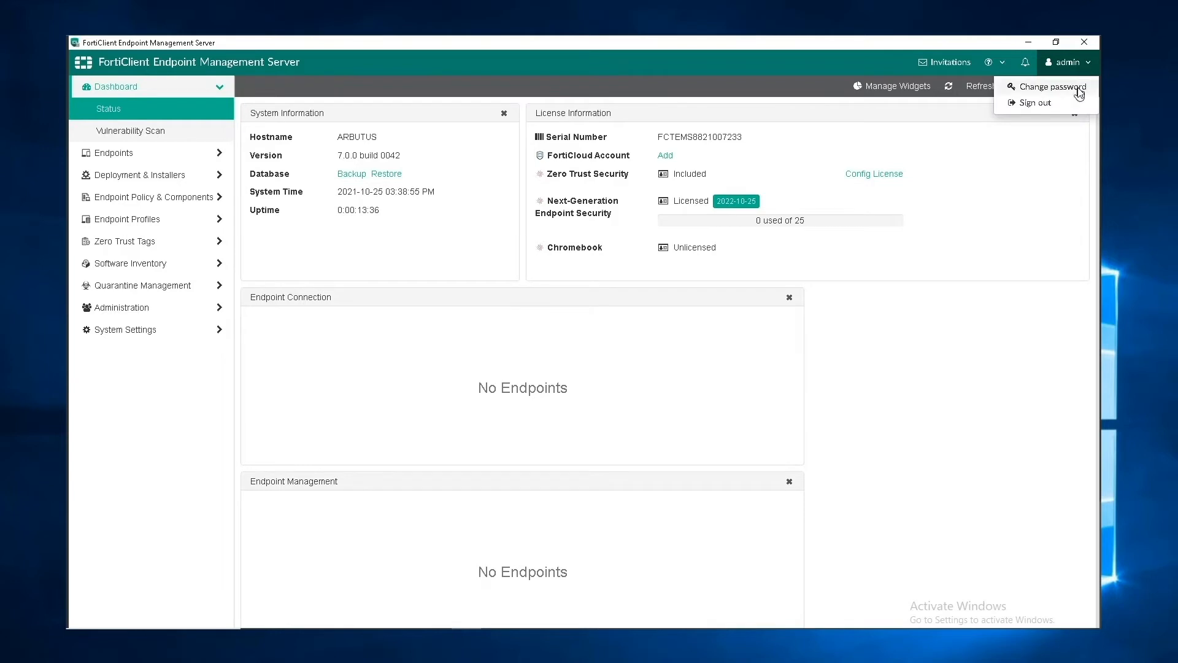
left_click(1053, 86)
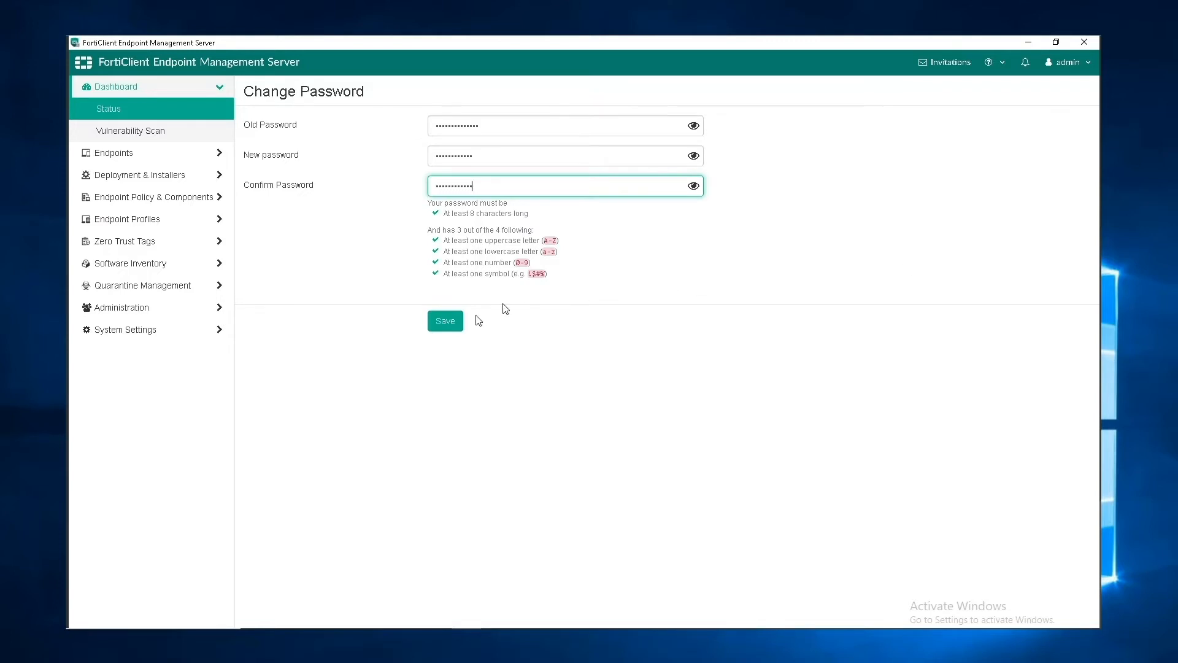
left_click(445, 321)
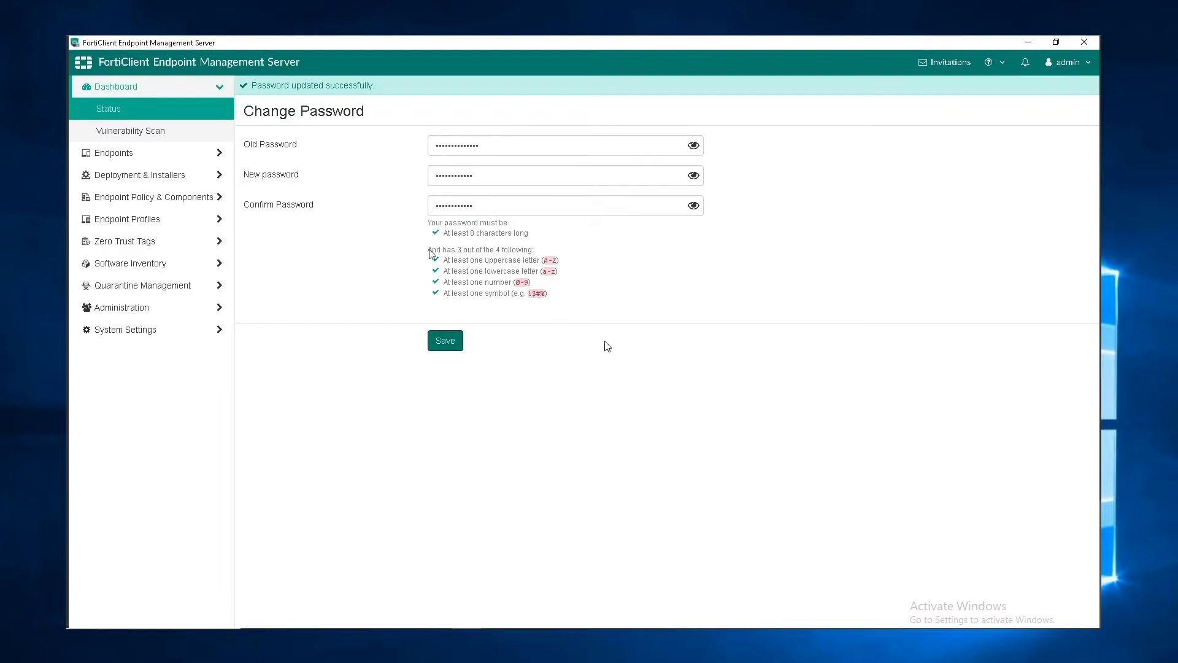
left_click(108, 109)
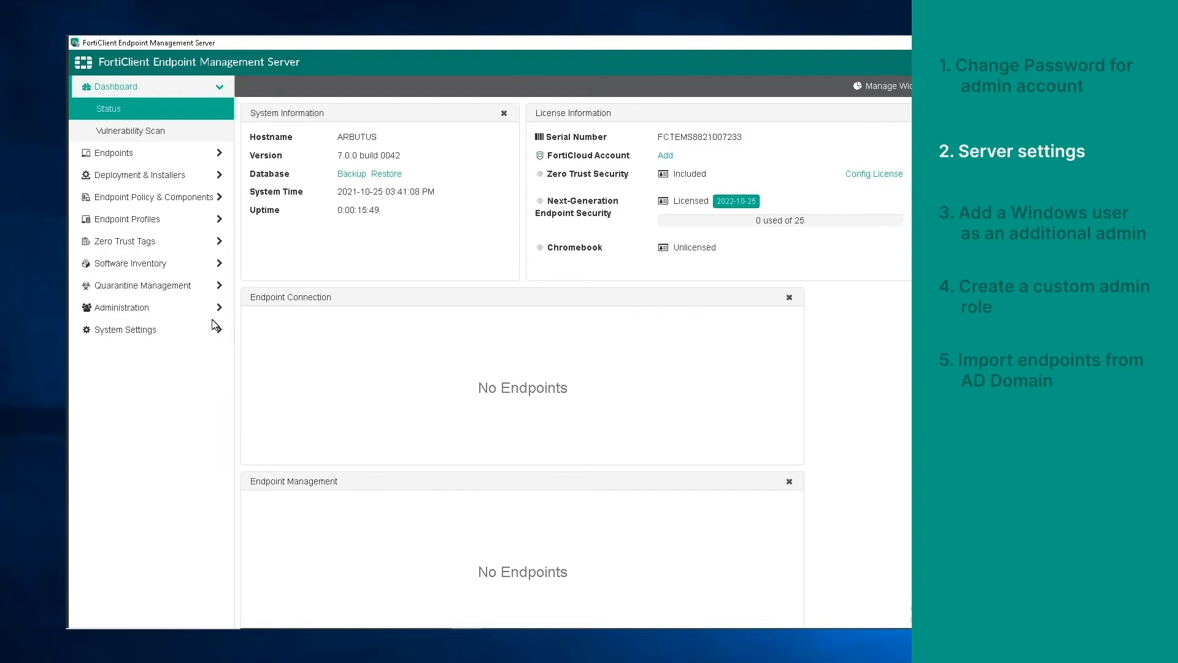
Under System Settings > EMS Settings, set the Hostname to WIN-ADMIN
left_click(125, 329)
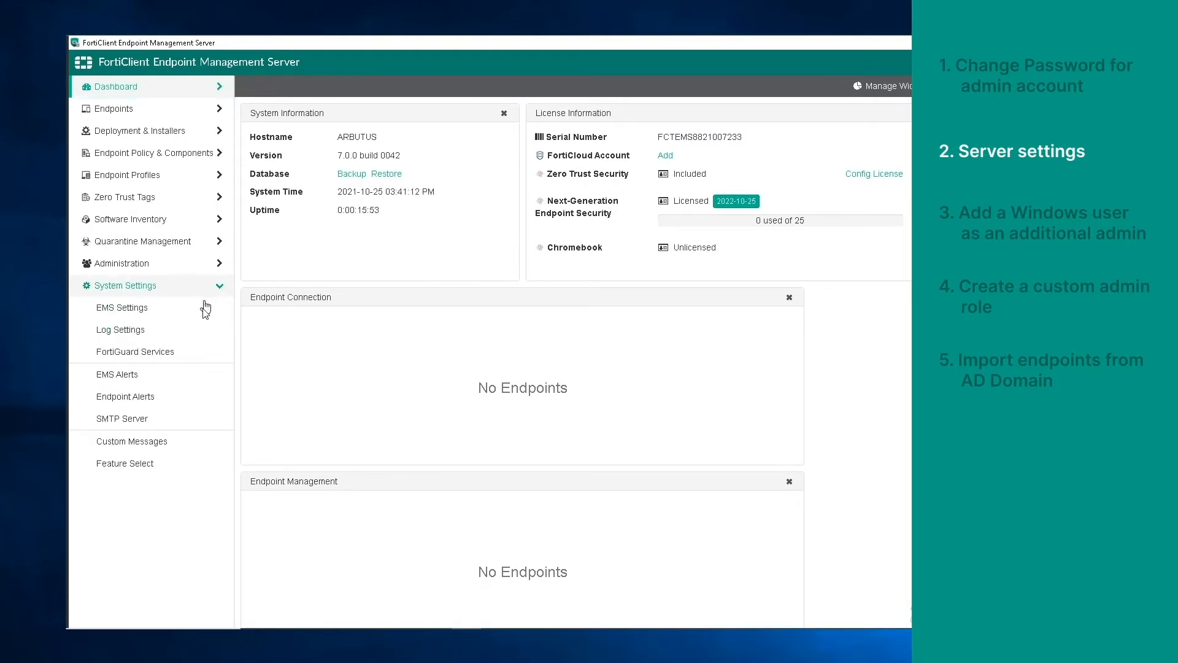
left_click(121, 307)
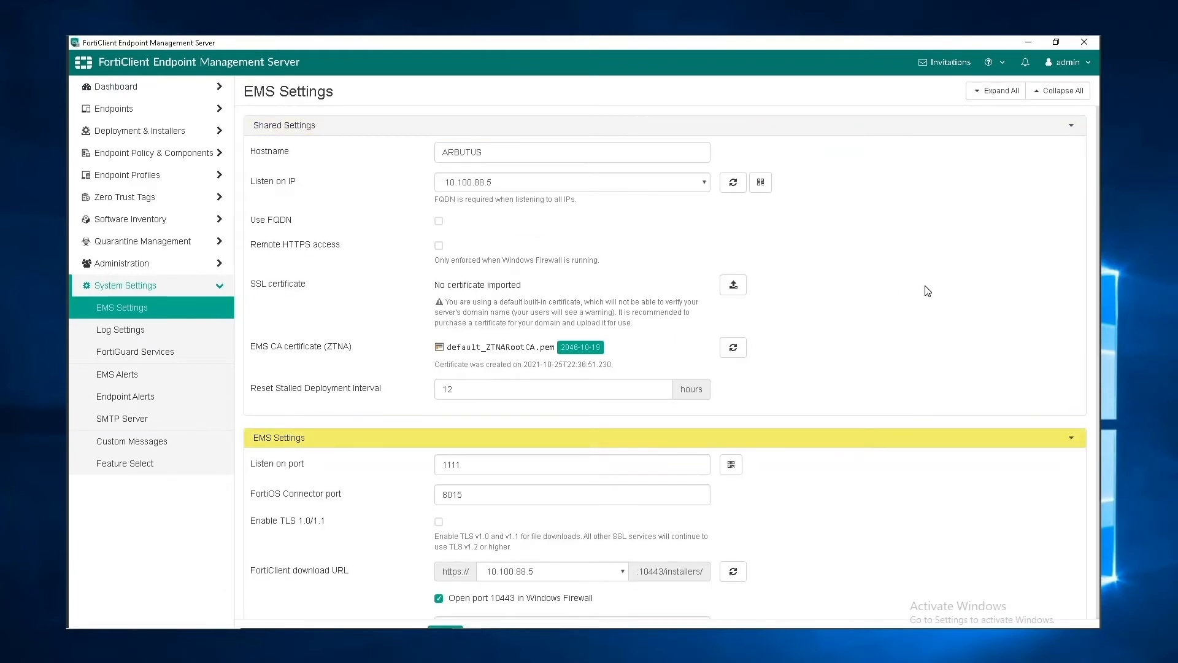
scroll("down", 3)
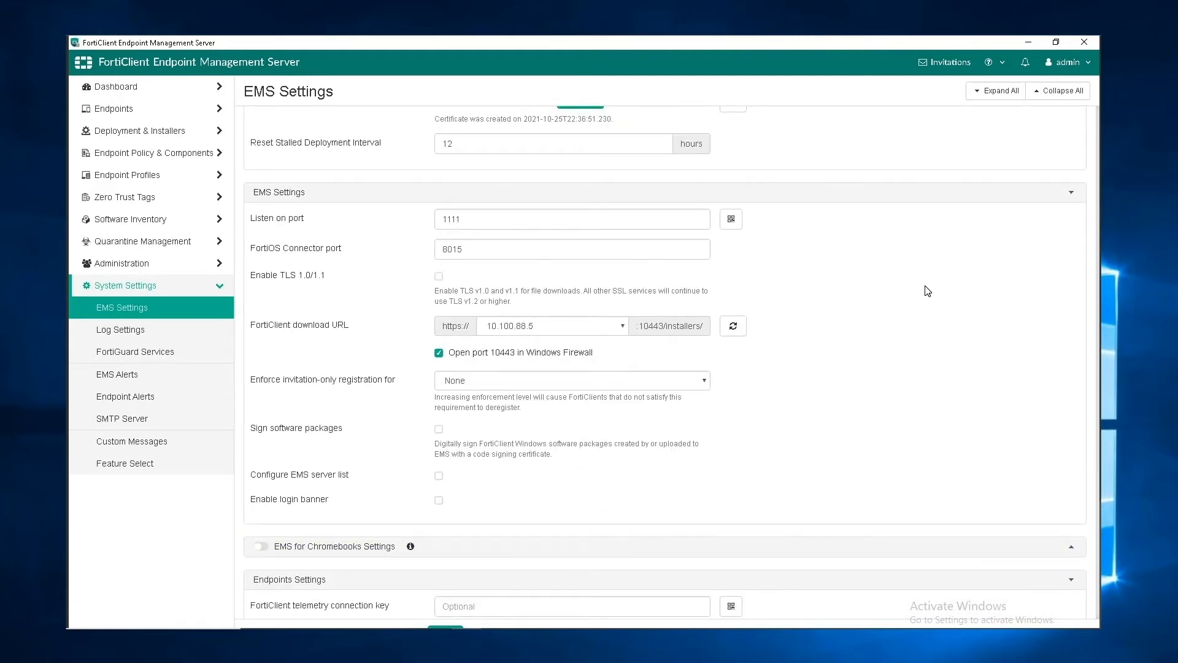
scroll("up", 3)
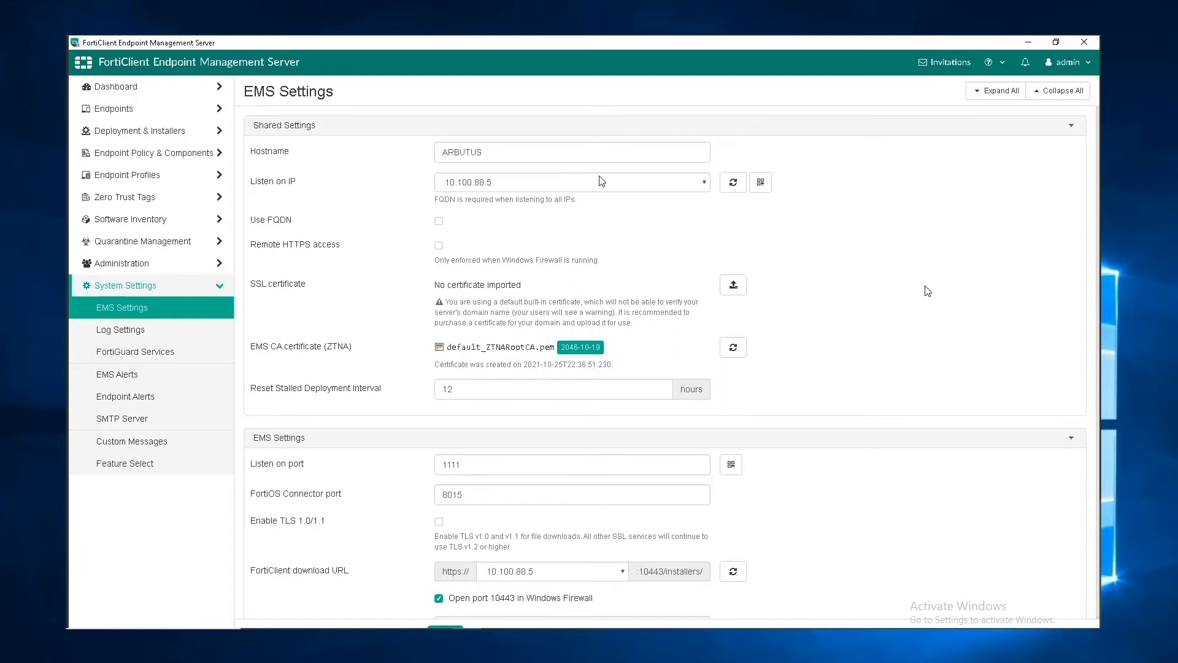
type("W")
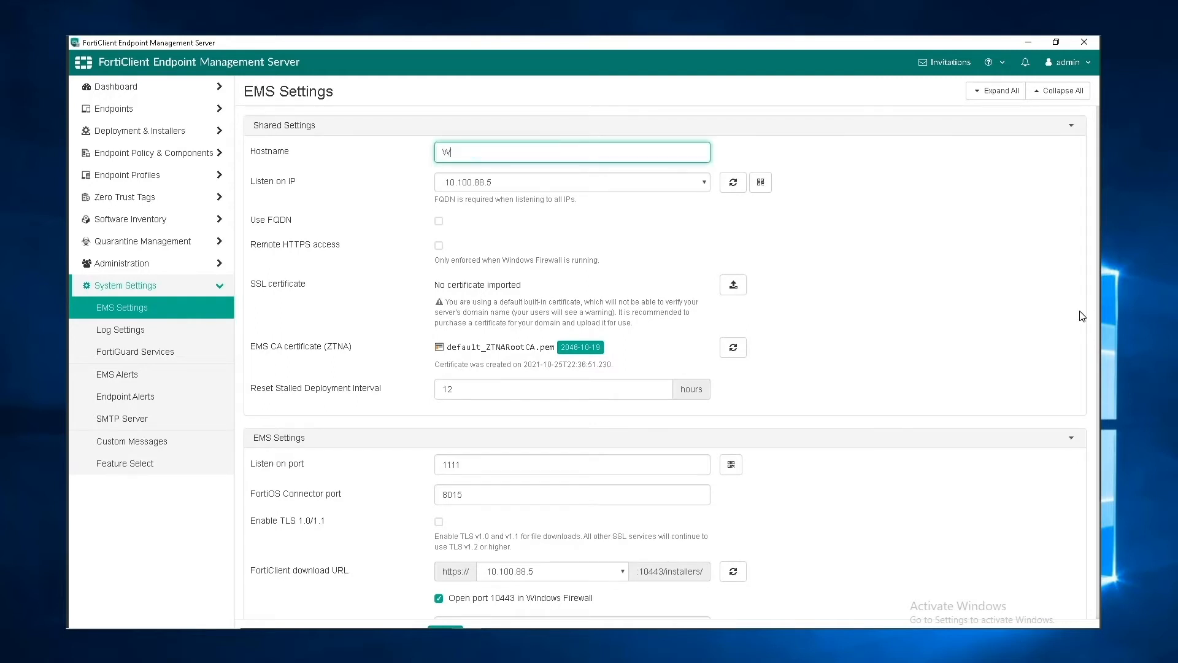
type("IN-ADMIN")
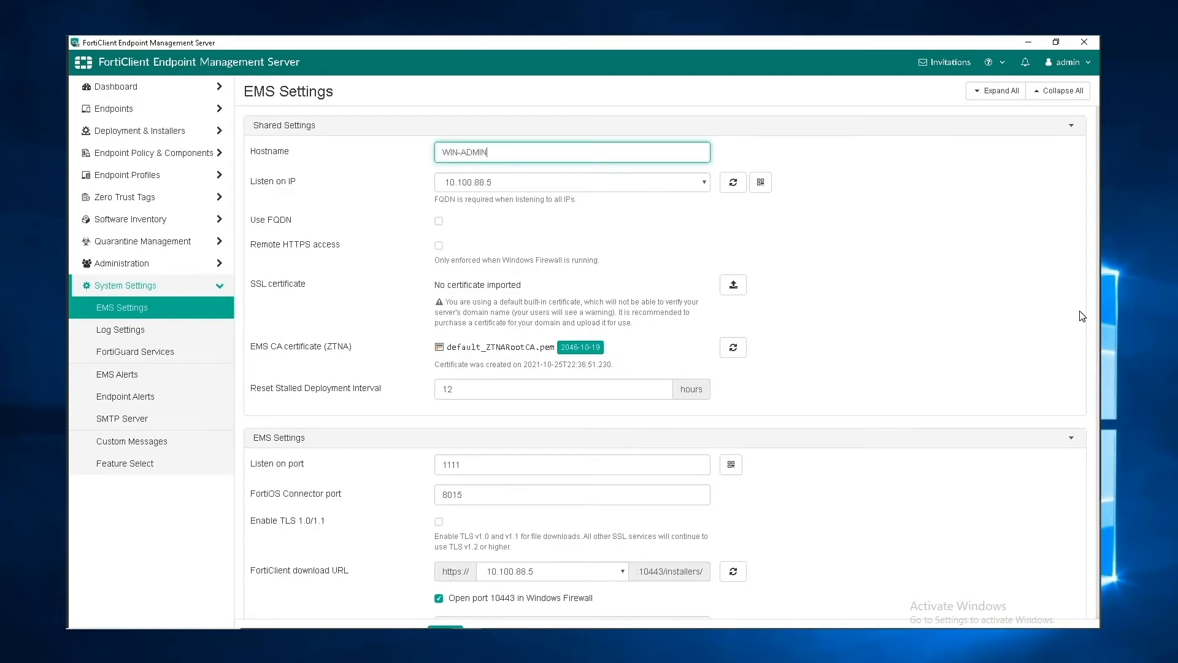
left_click(572, 182)
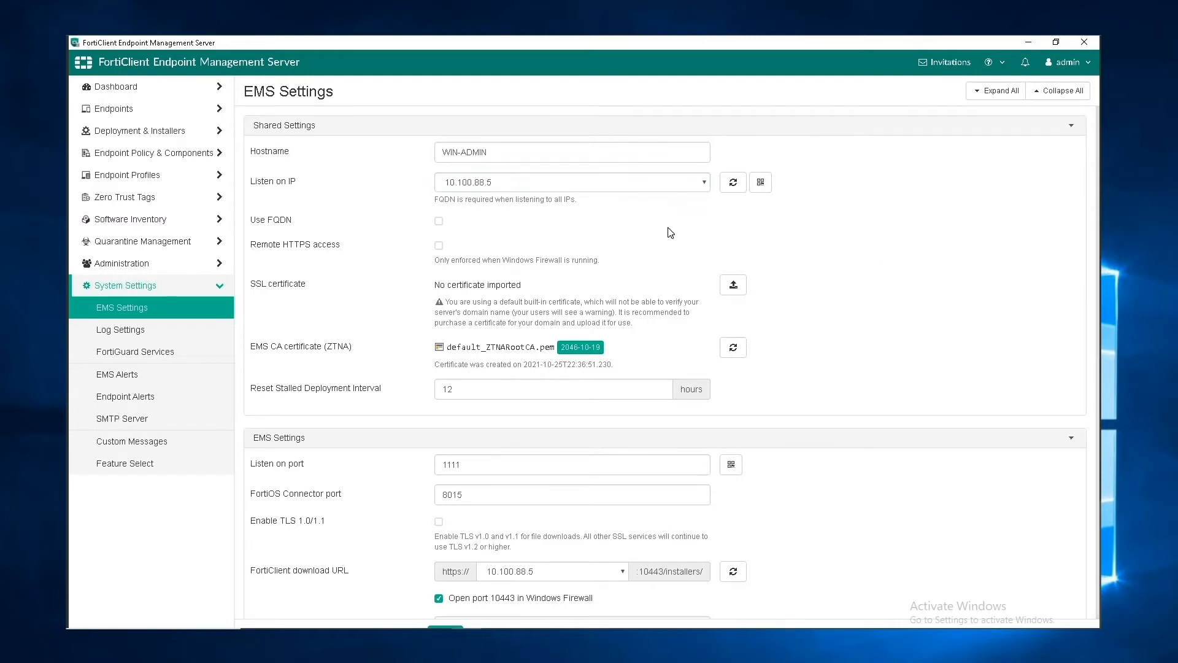
mouse_move(452, 251)
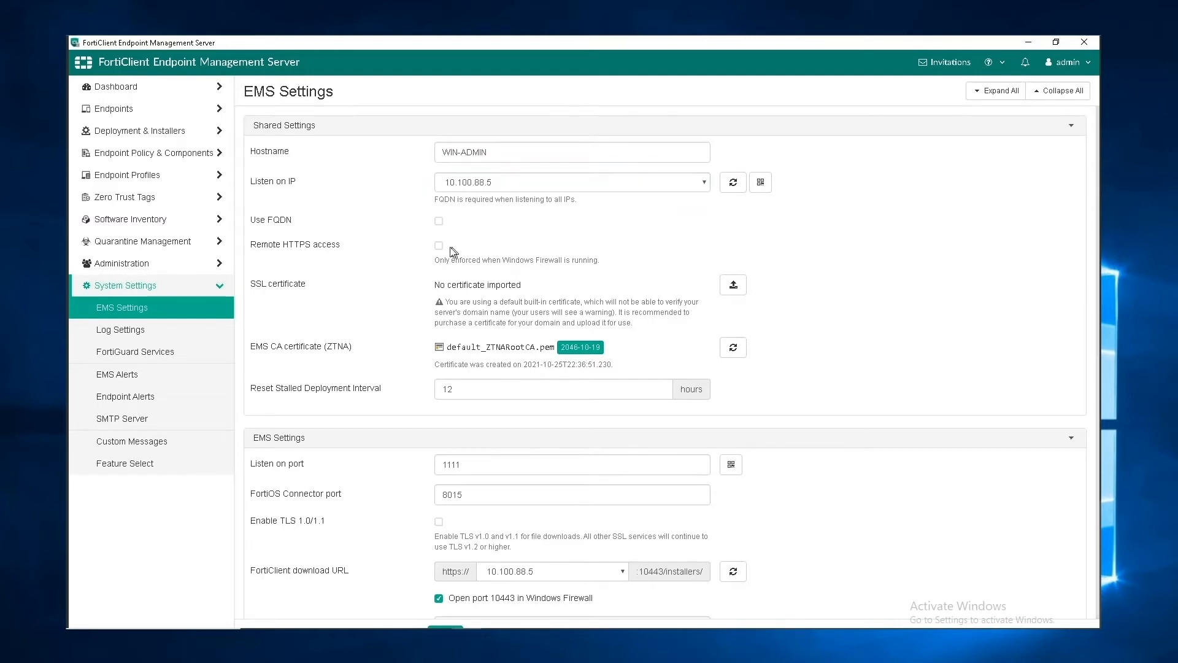
Turn on remote HTTPS access to view its port and hostname options, then turn it off
left_click(439, 246)
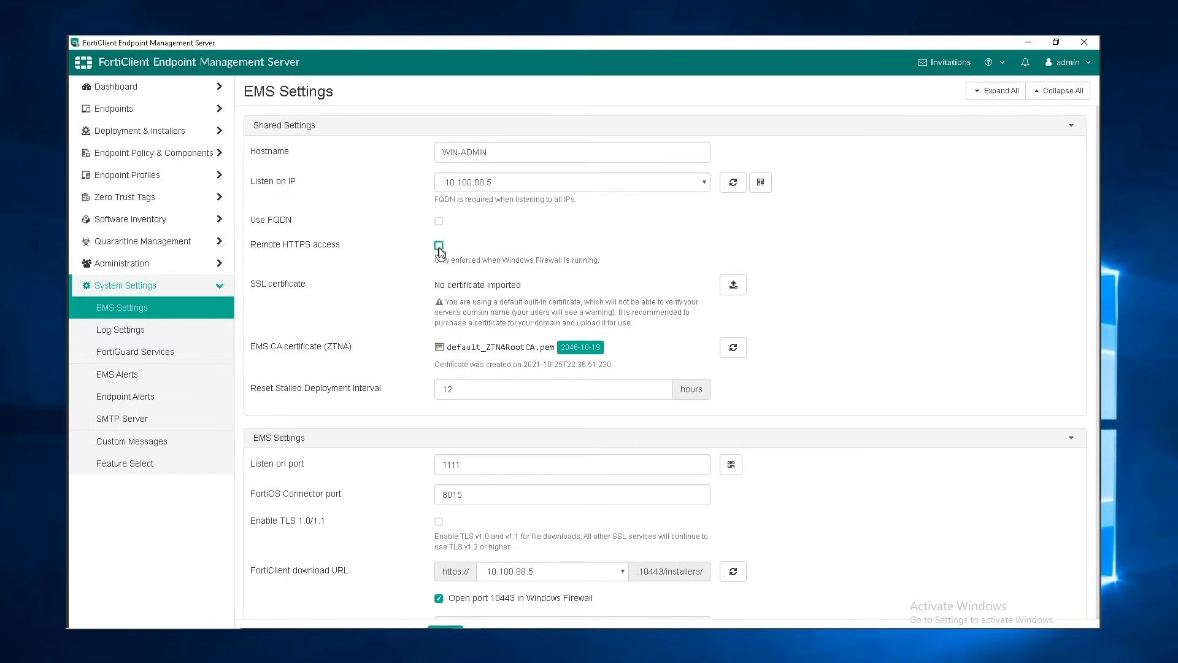
left_click(439, 247)
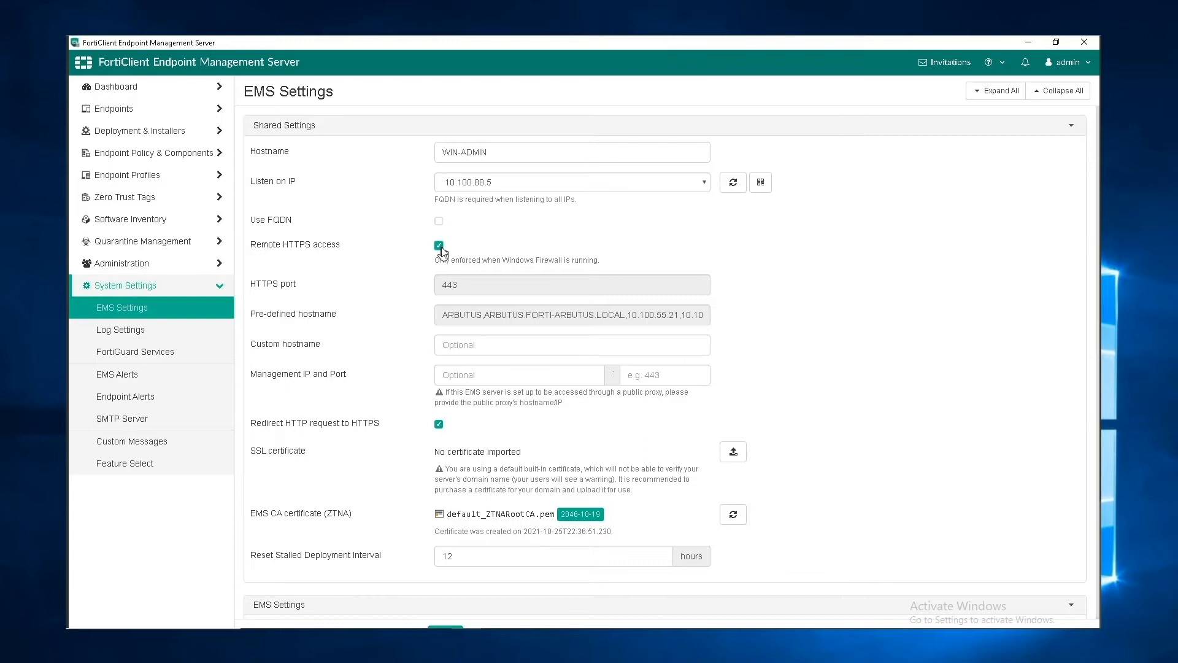
left_click(439, 245)
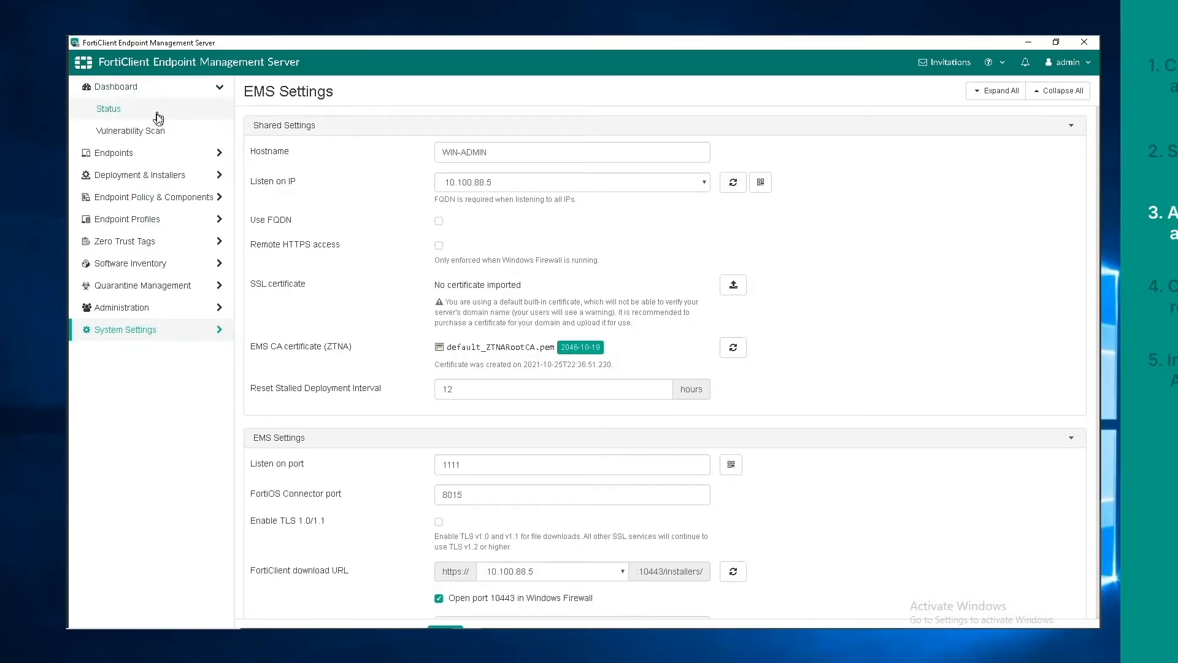
Collapse Dashboard and open Administration > Administrators to view the admin accounts
left_click(109, 108)
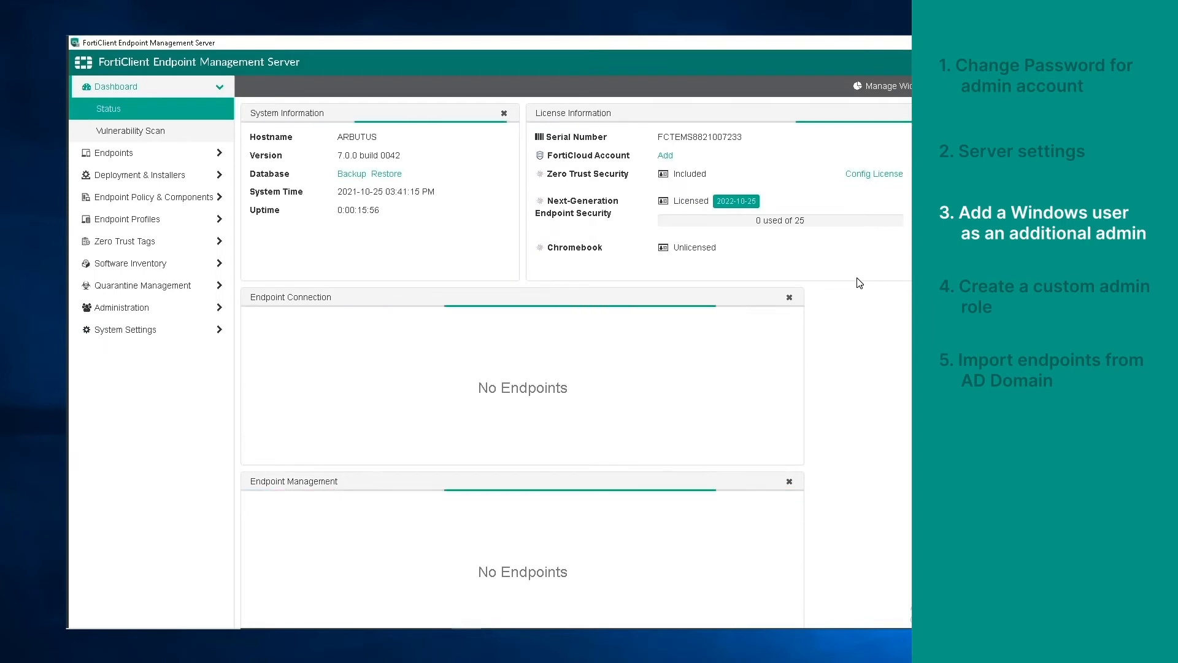
left_click(151, 86)
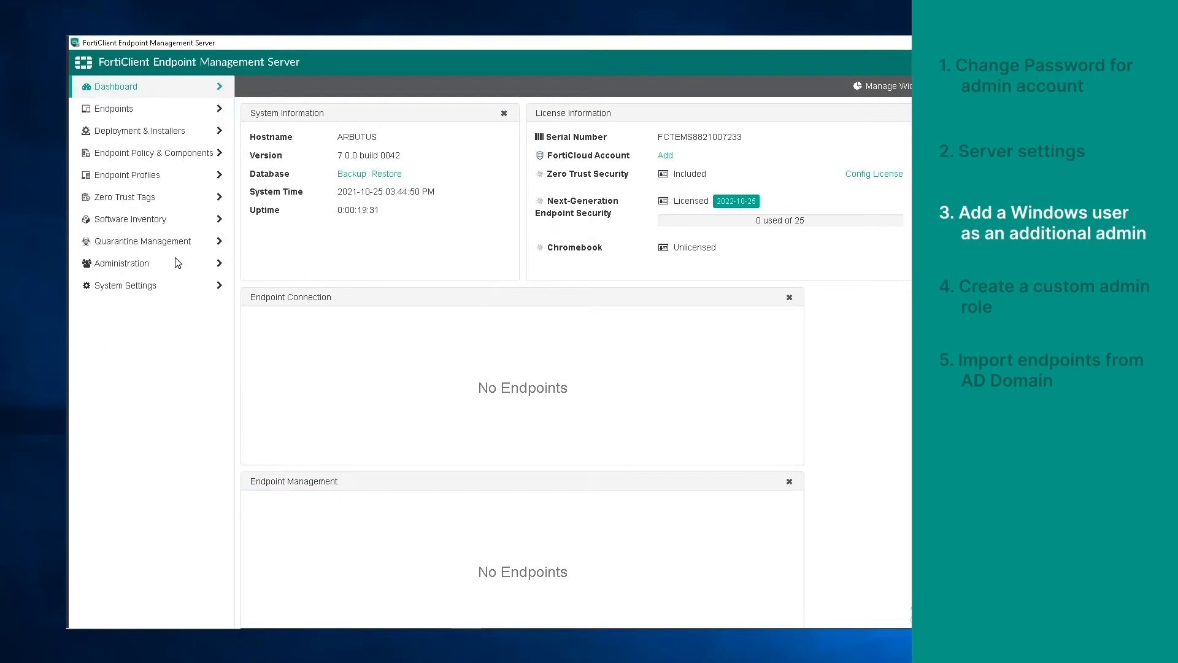
left_click(122, 263)
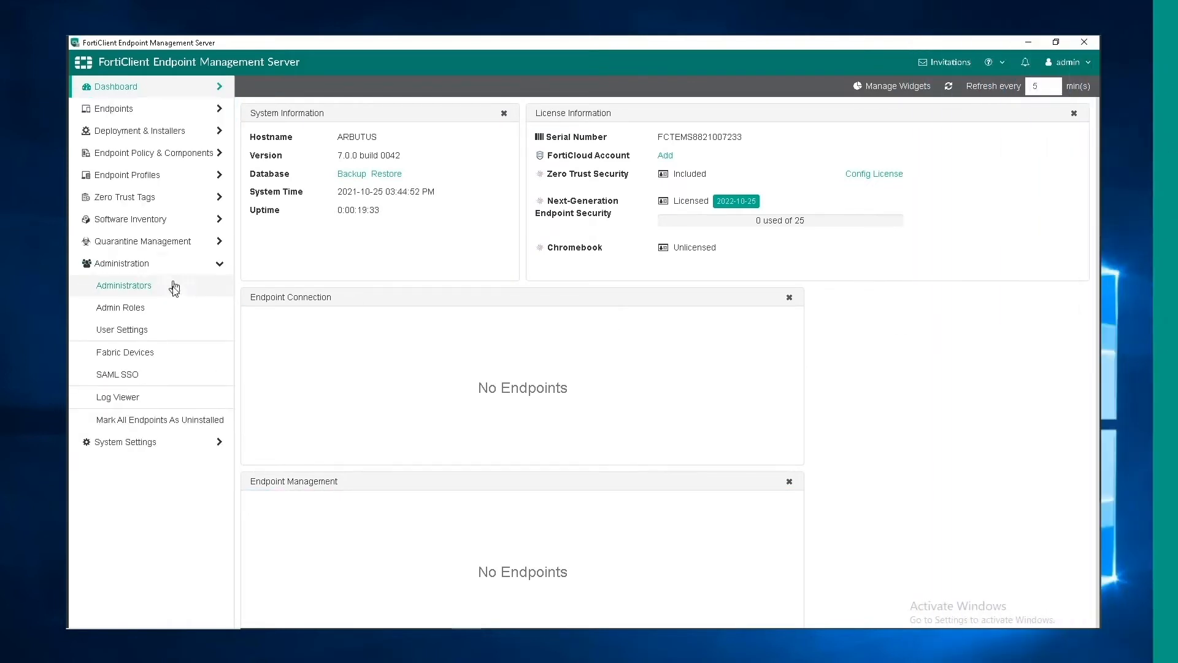
left_click(123, 286)
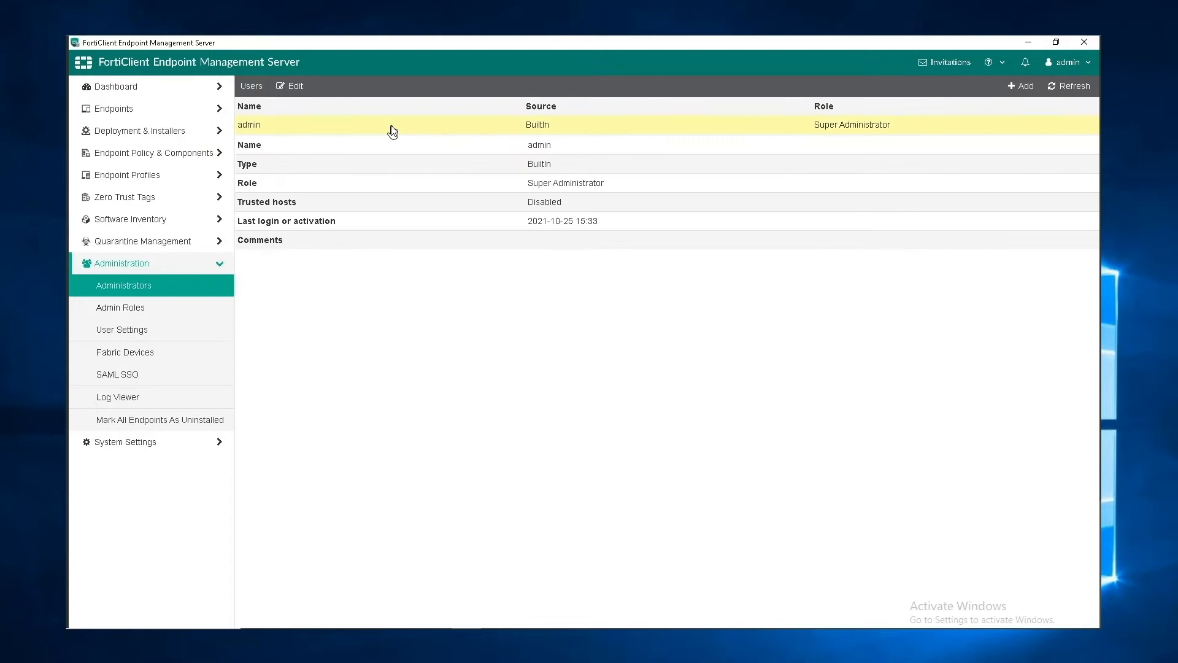
mouse_move(1003, 91)
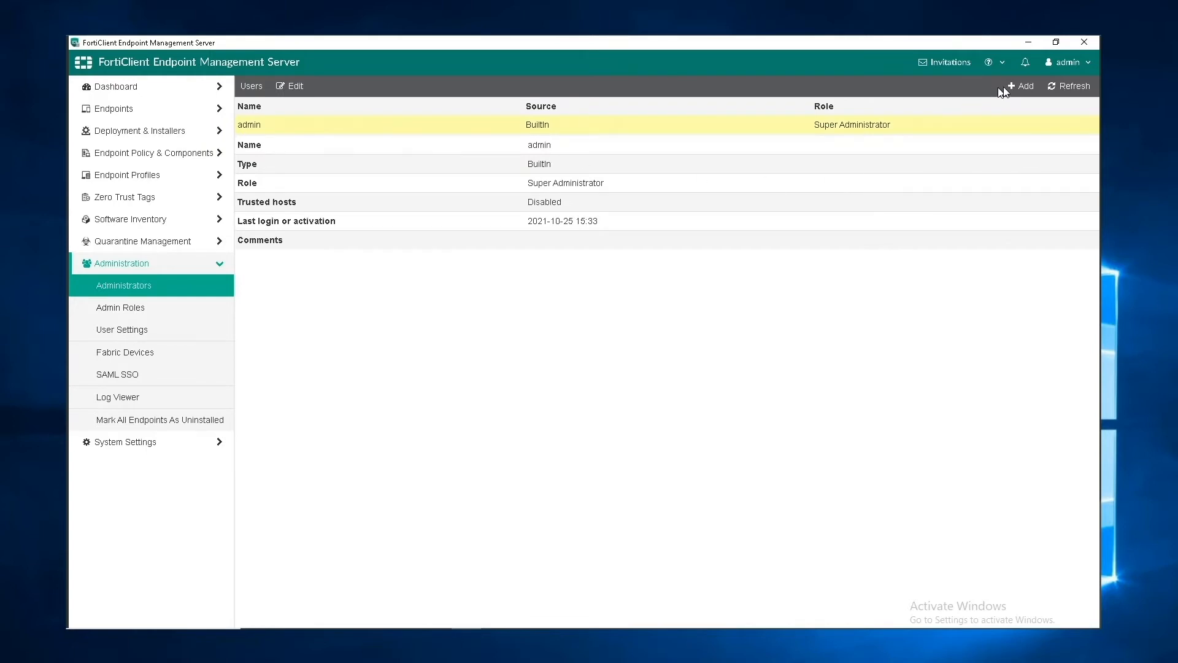
Add a new local user named Admin1 and browse the Role dropdown options
left_click(1023, 86)
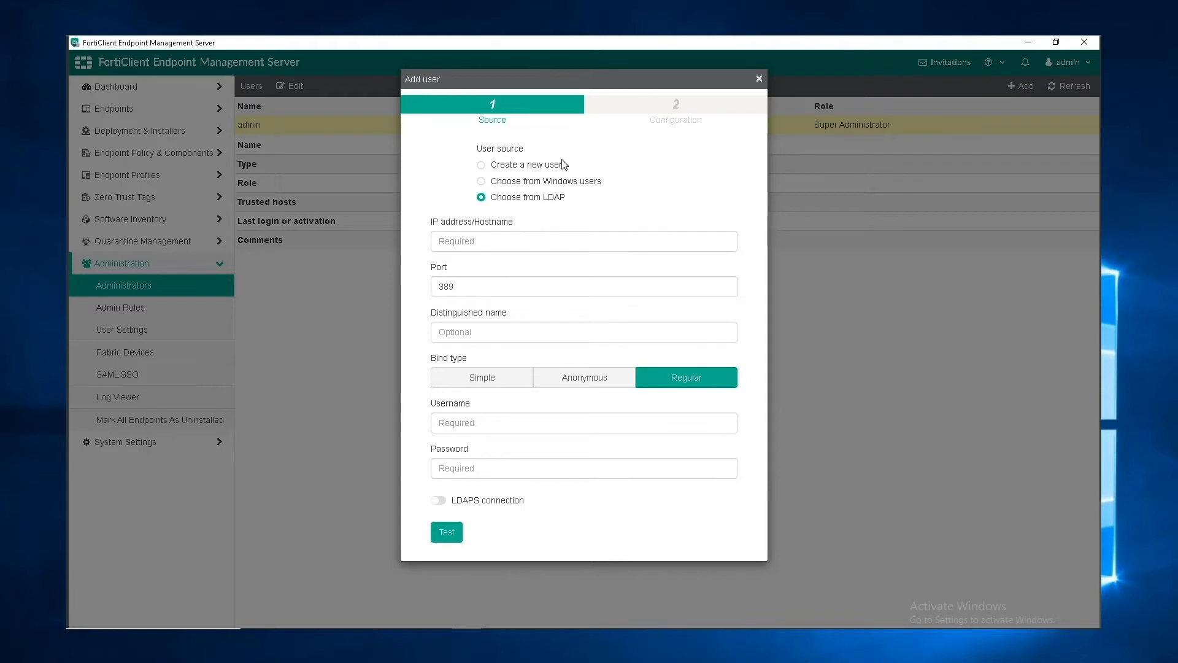
mouse_move(559, 208)
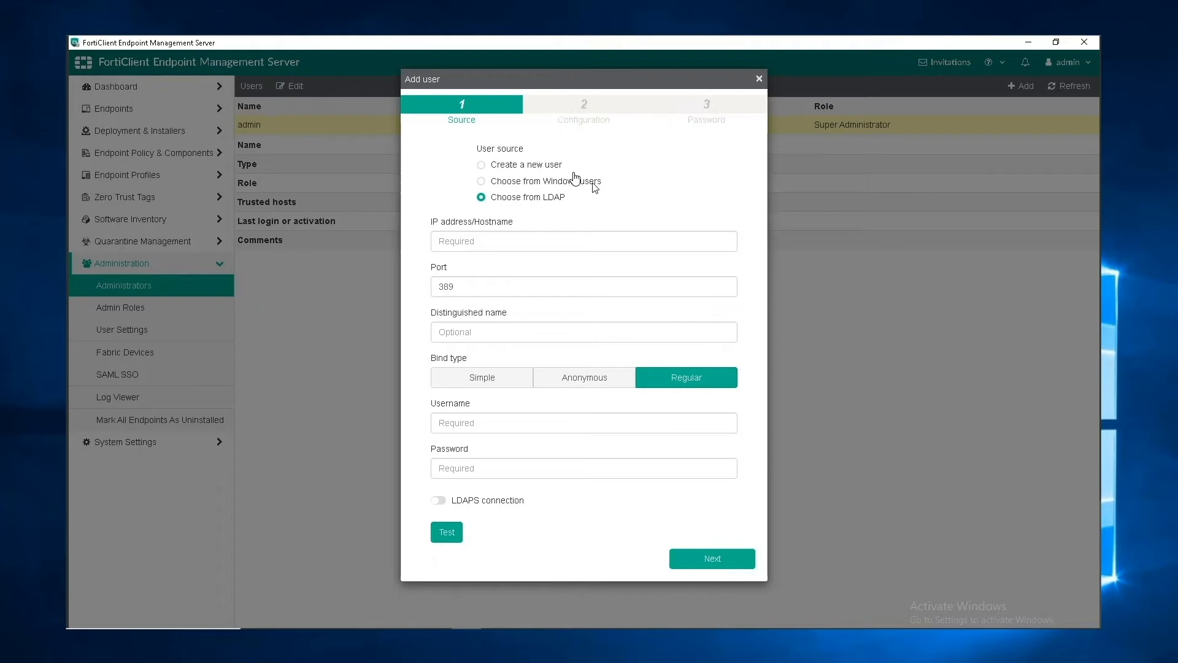
left_click(480, 165)
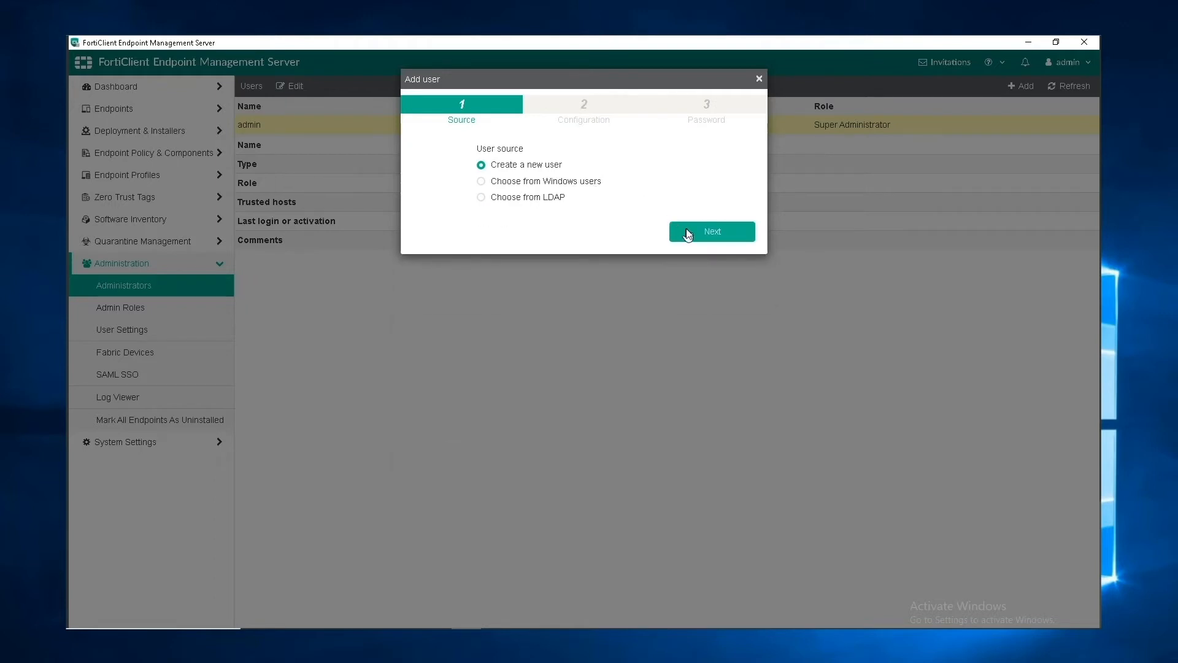
left_click(711, 232)
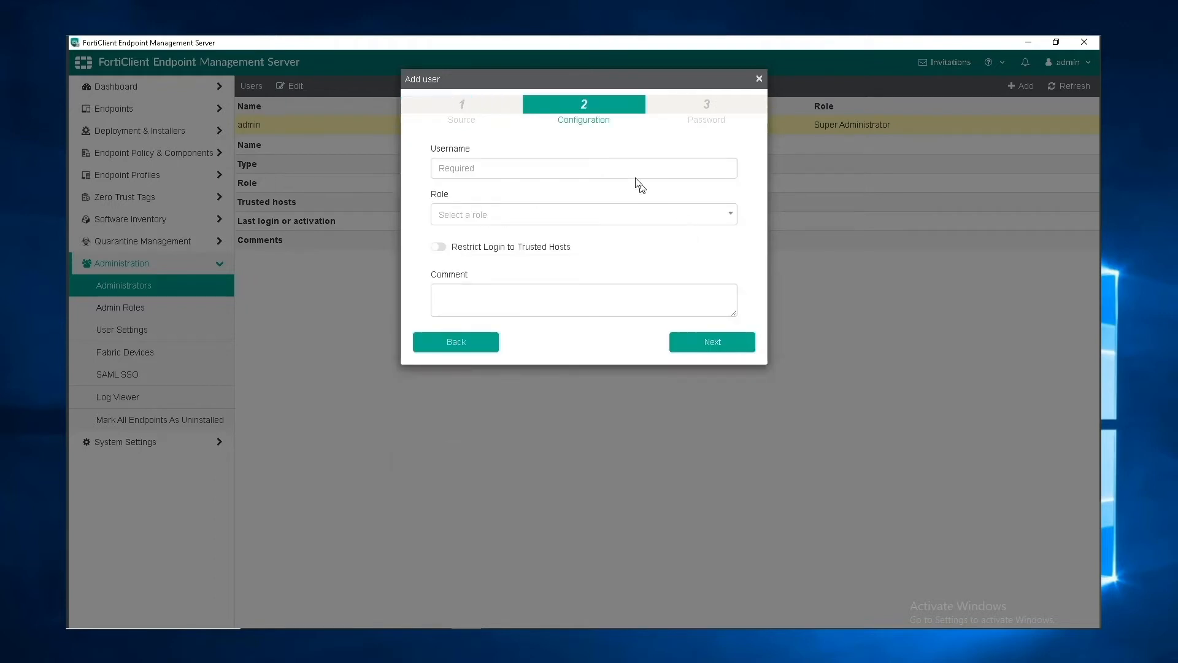
type("Admin1")
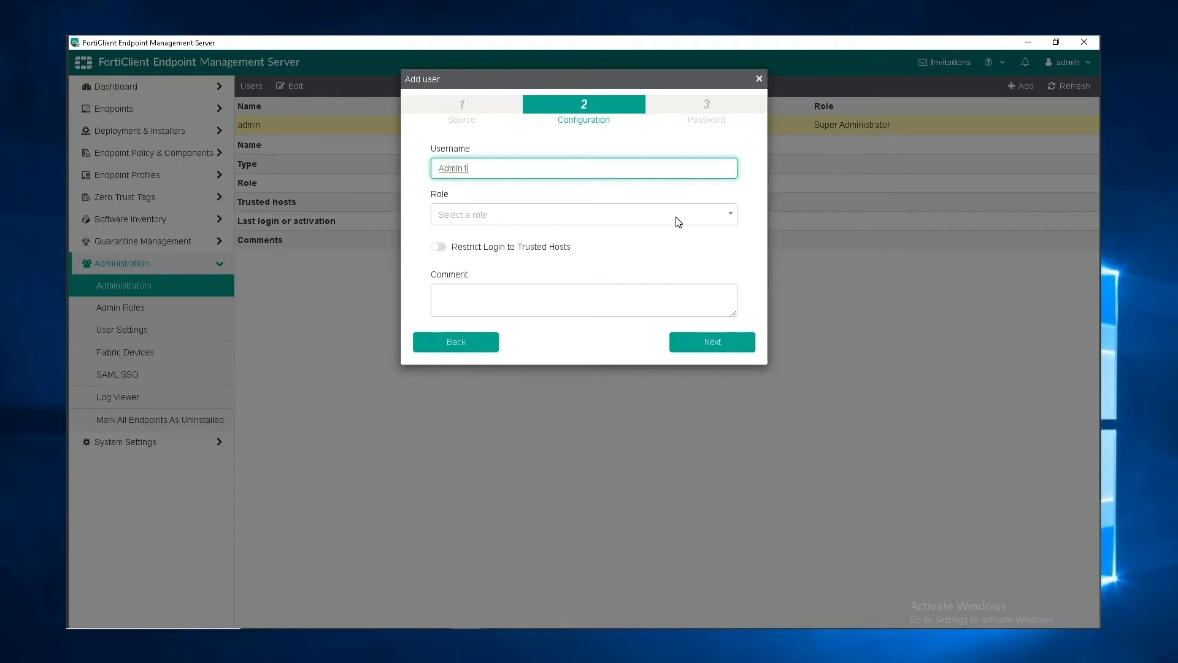
left_click(585, 214)
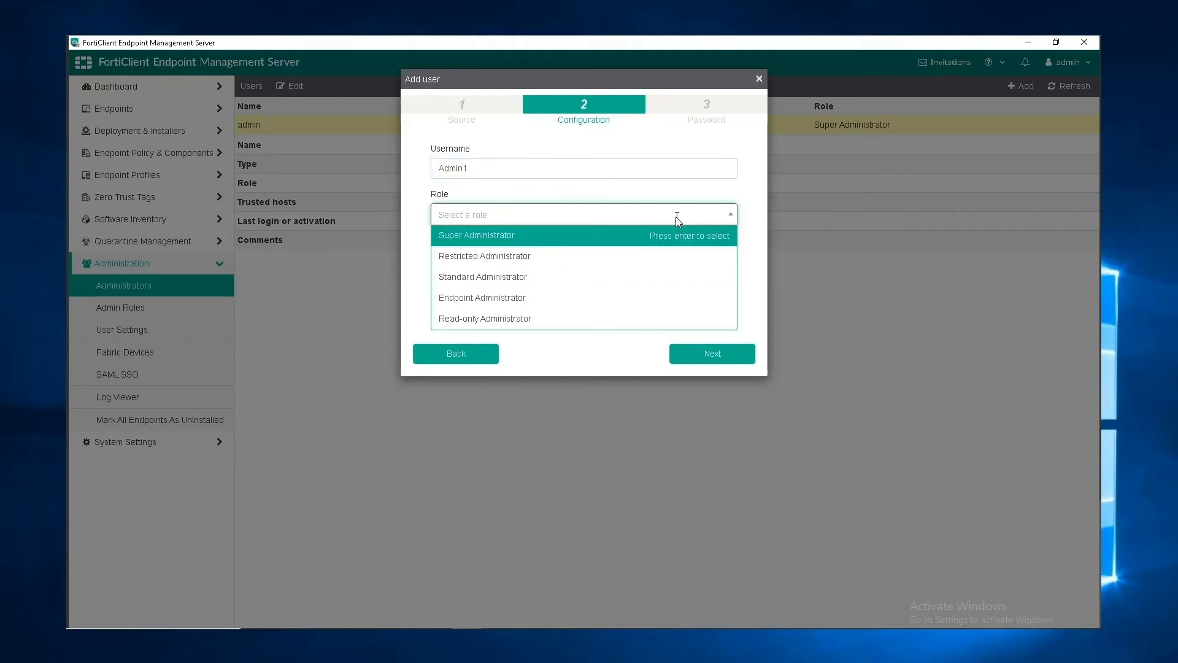
mouse_move(675, 247)
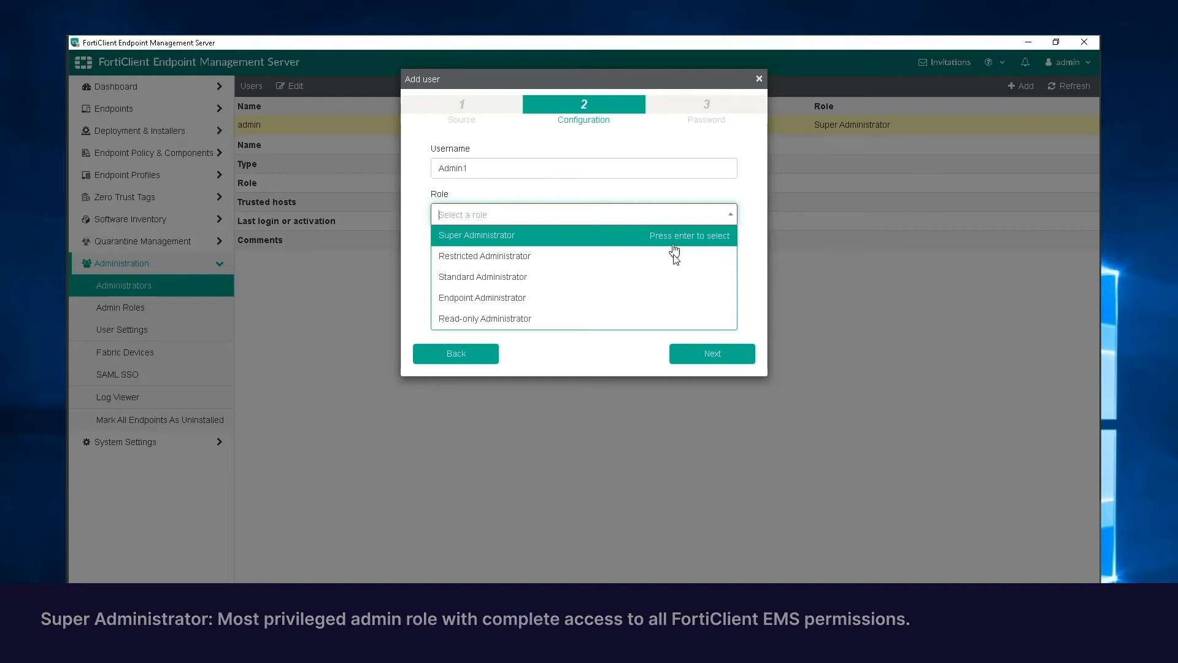
mouse_move(675, 268)
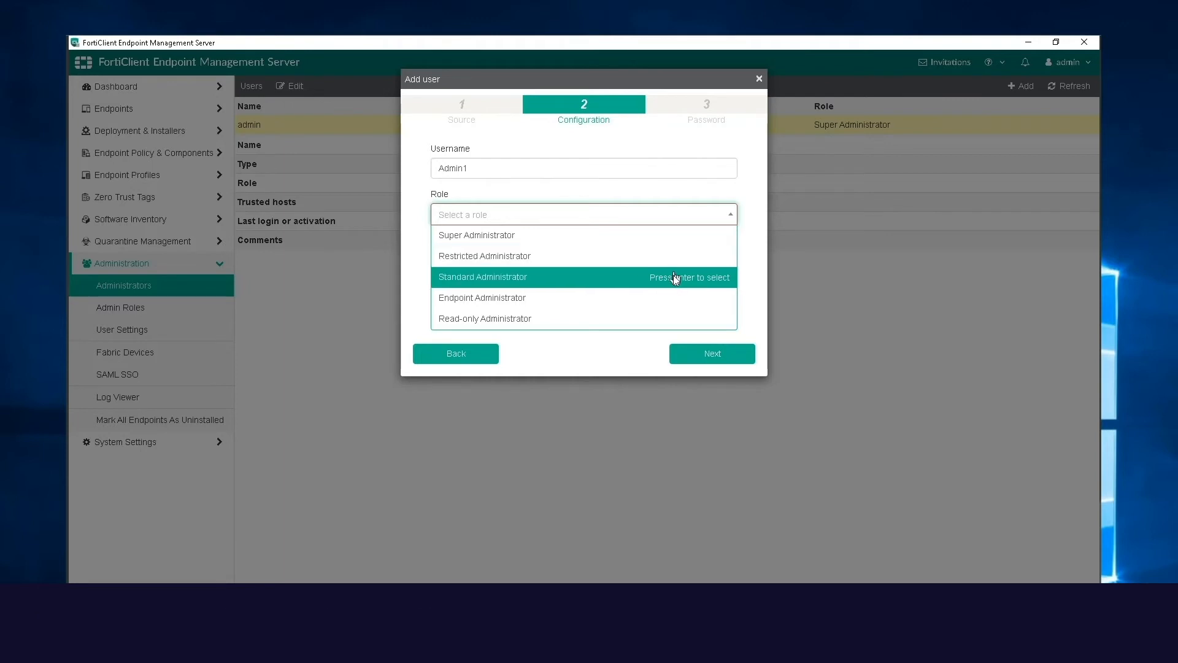
mouse_move(675, 281)
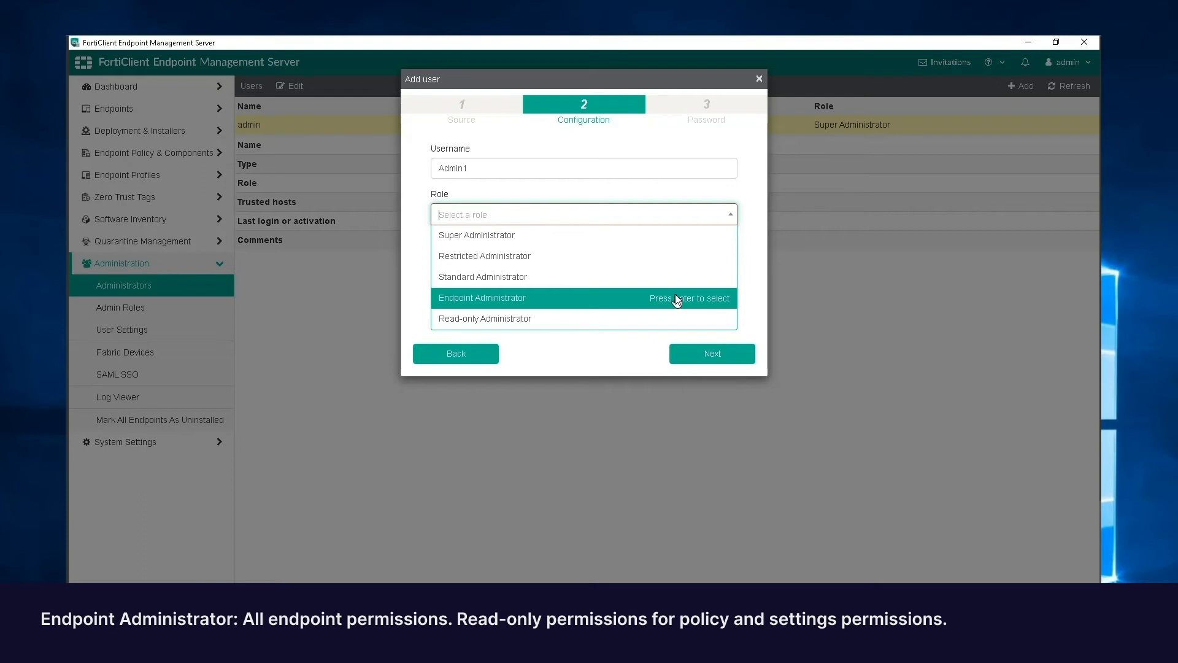
mouse_move(677, 319)
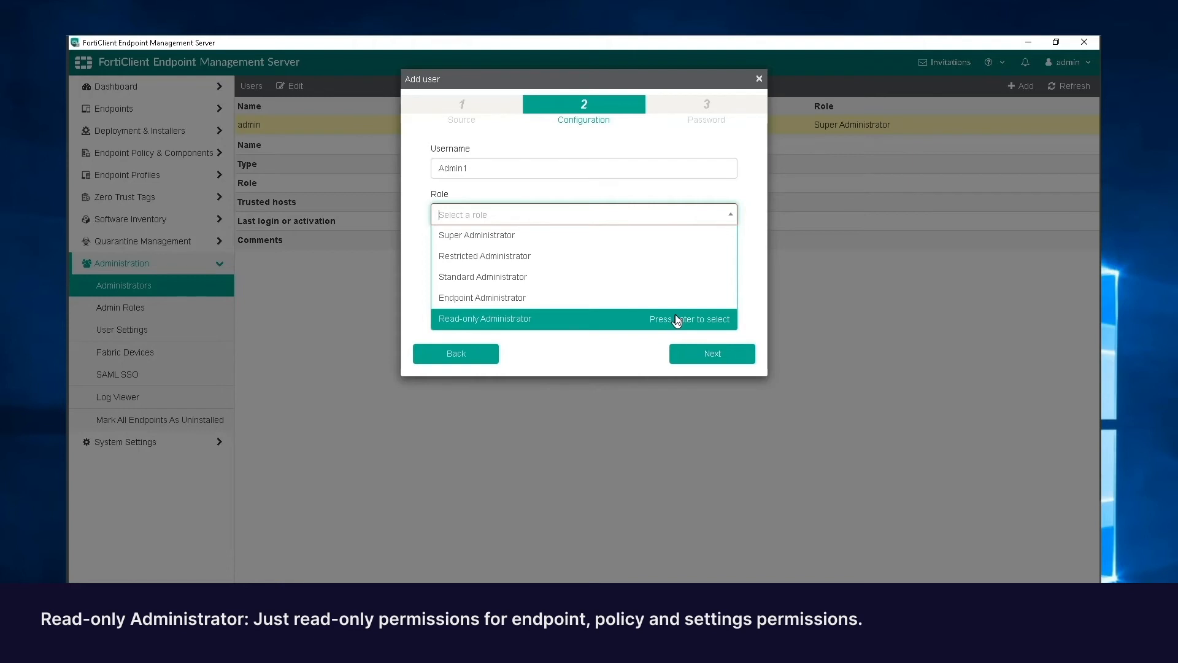
Assign Admin1 the Super Administrator role, set its password, and finish
left_click(476, 235)
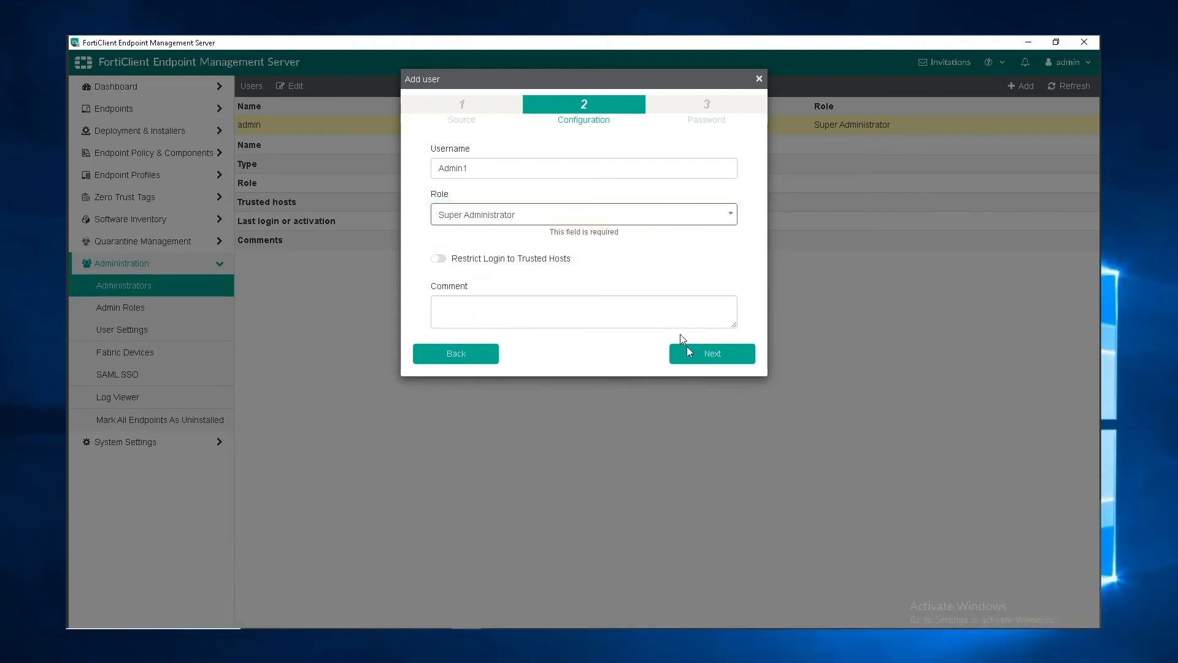
left_click(712, 354)
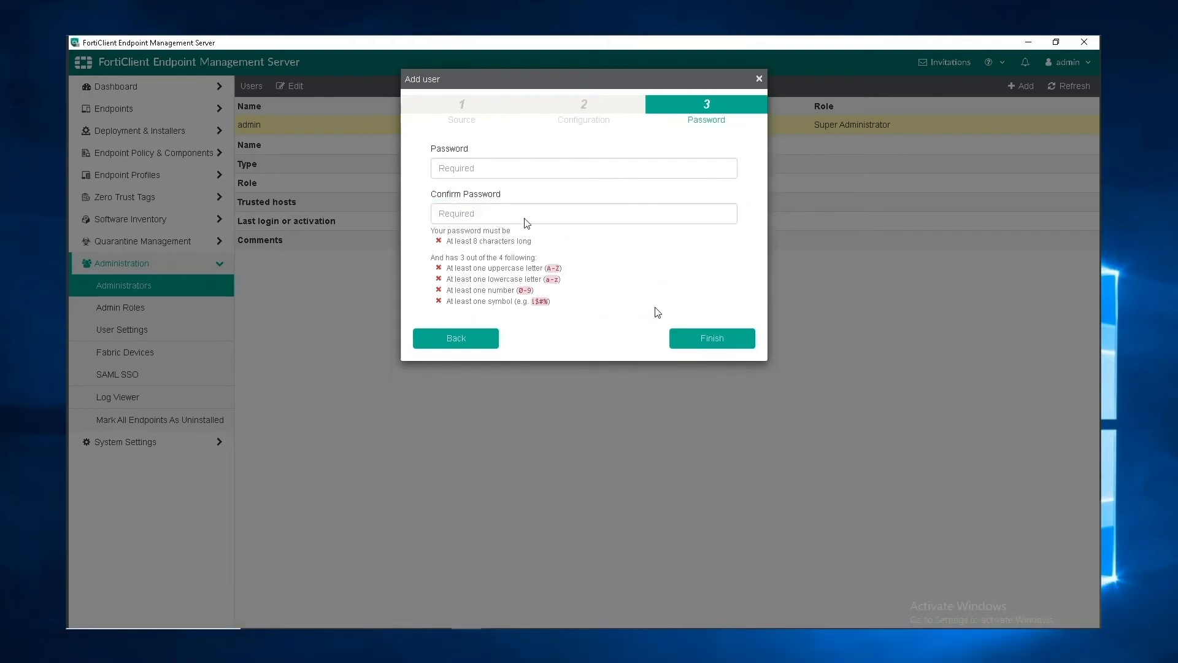
left_click(584, 167)
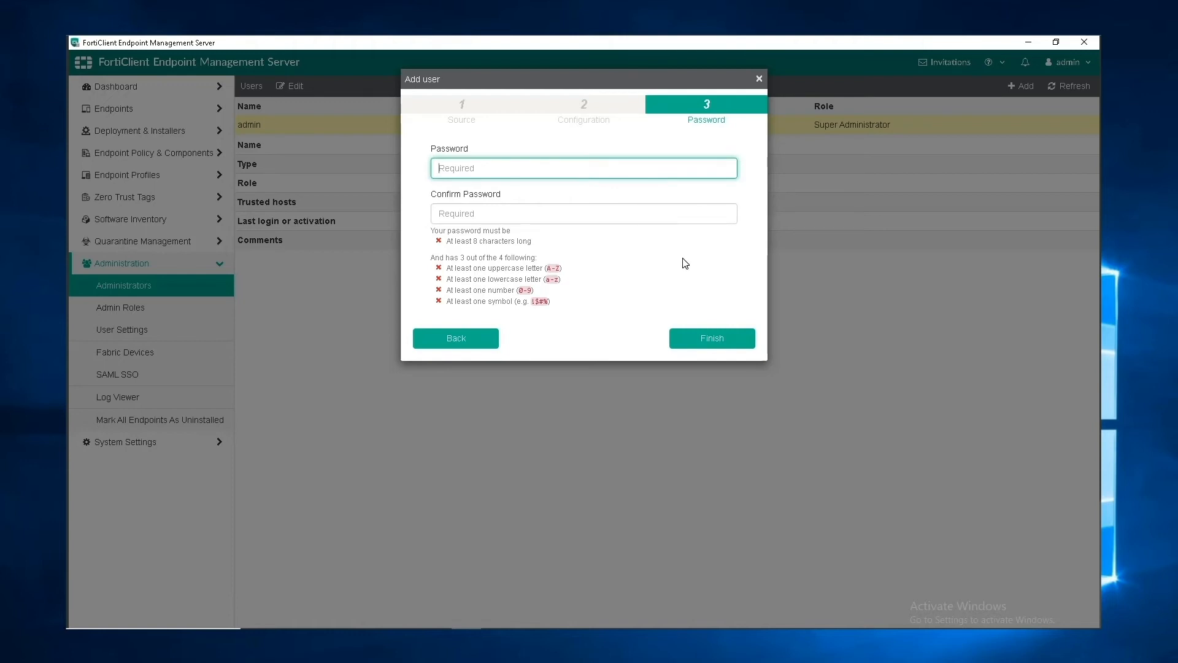
type("password")
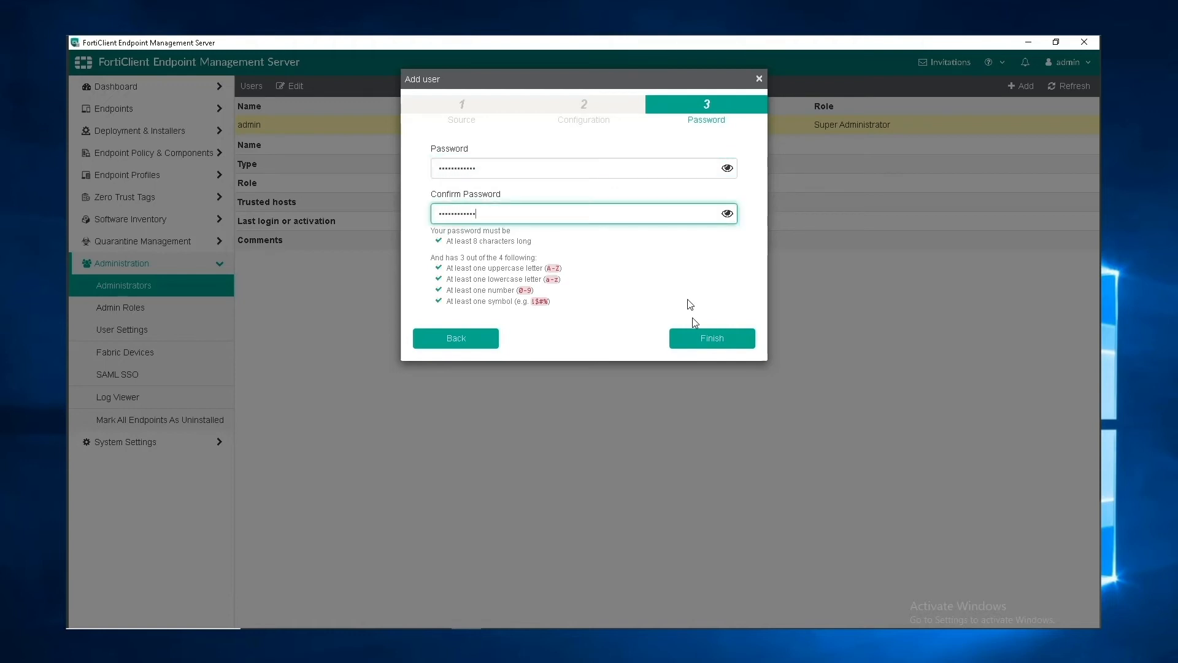
left_click(711, 338)
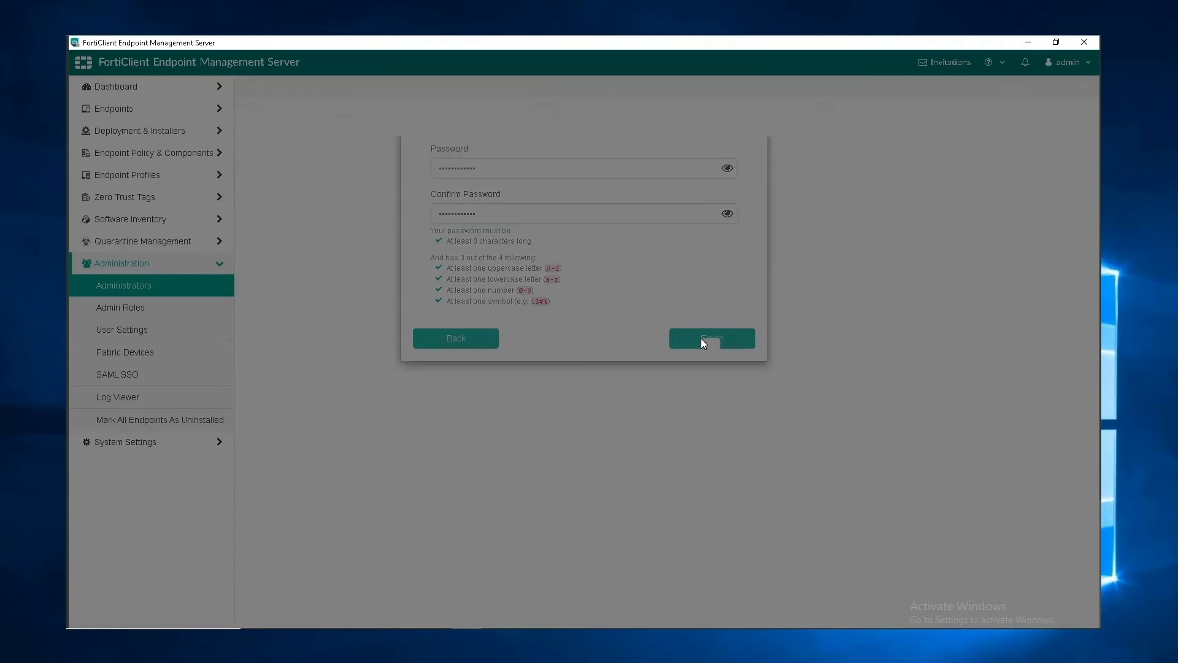
left_click(711, 338)
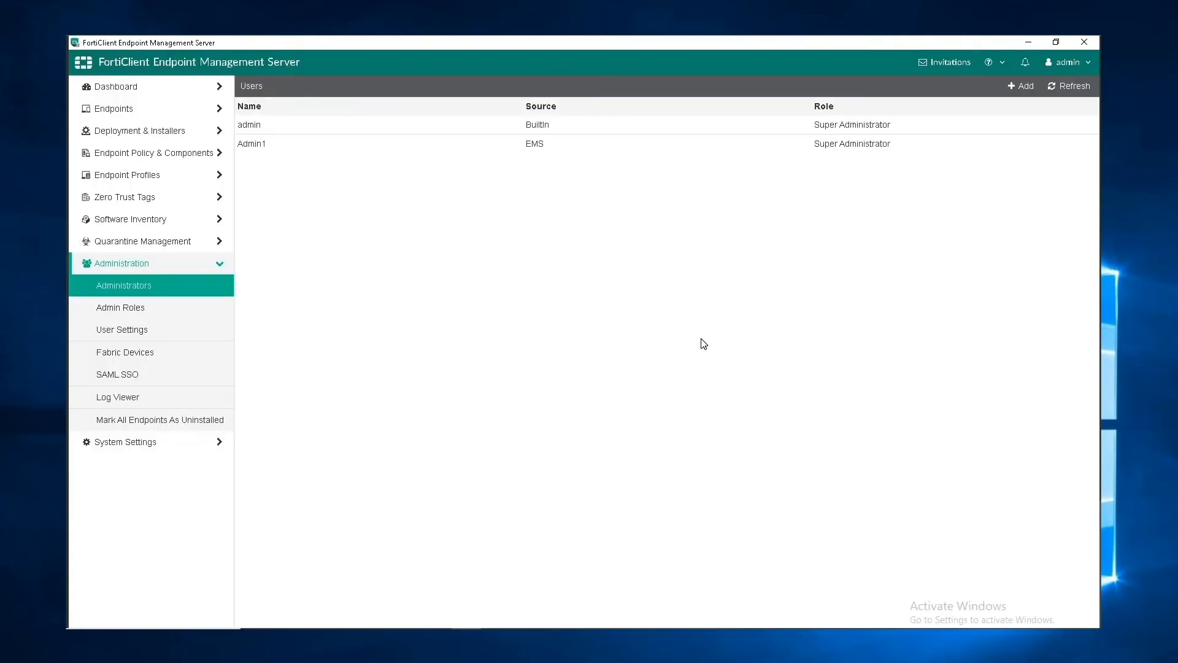
mouse_move(398, 158)
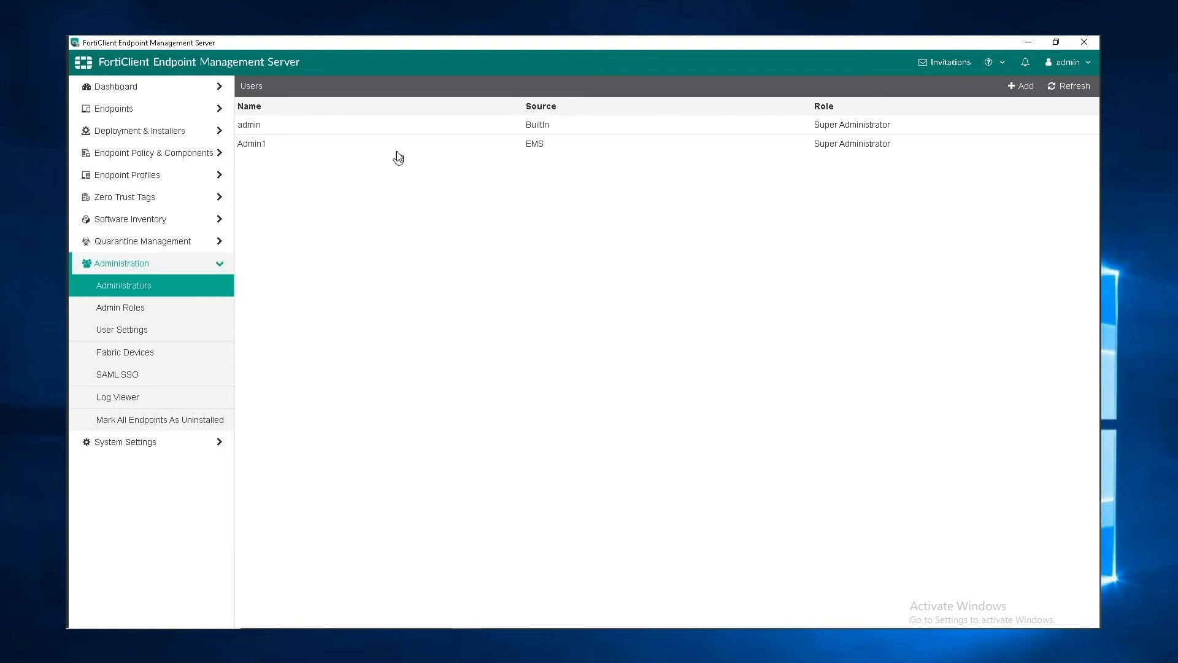
Select the Admin1 account and open it for editing
left_click(251, 143)
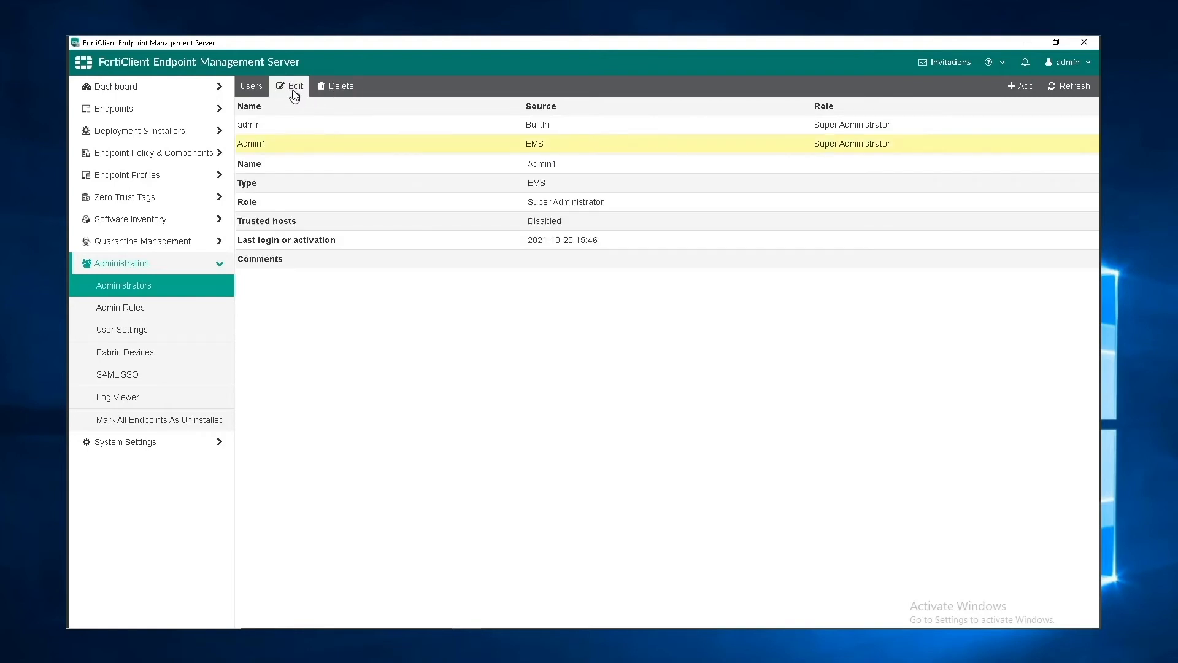
left_click(290, 86)
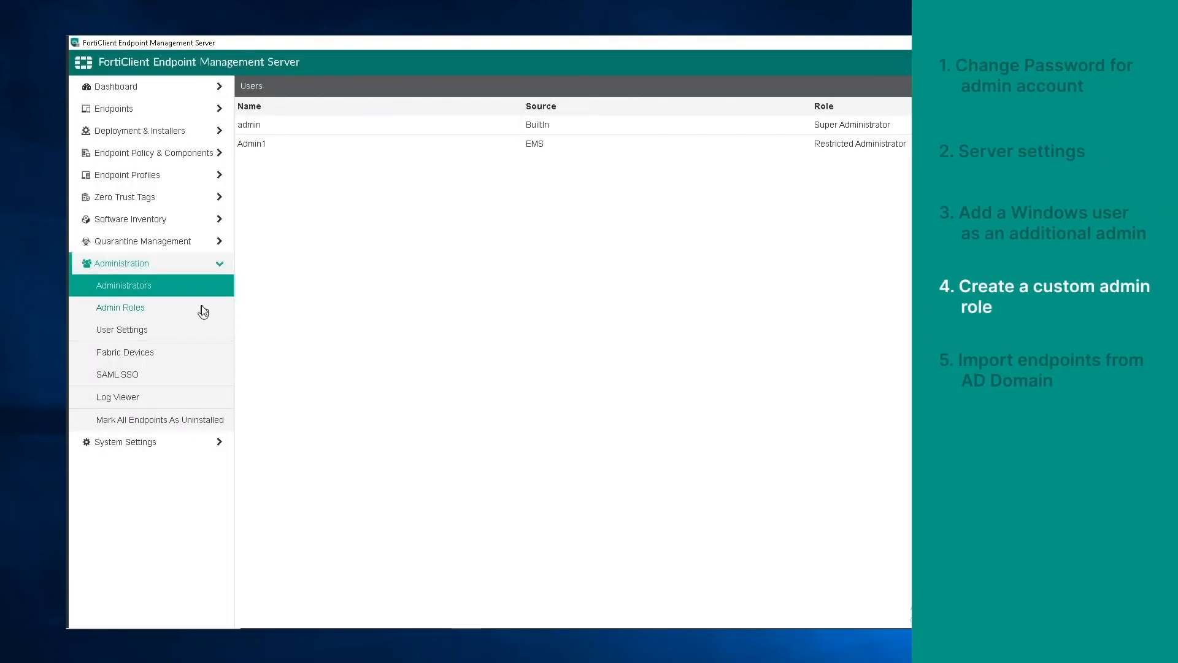
Under Admin Roles, add and save a role named Custom-Admin-Role with its permissions
left_click(121, 307)
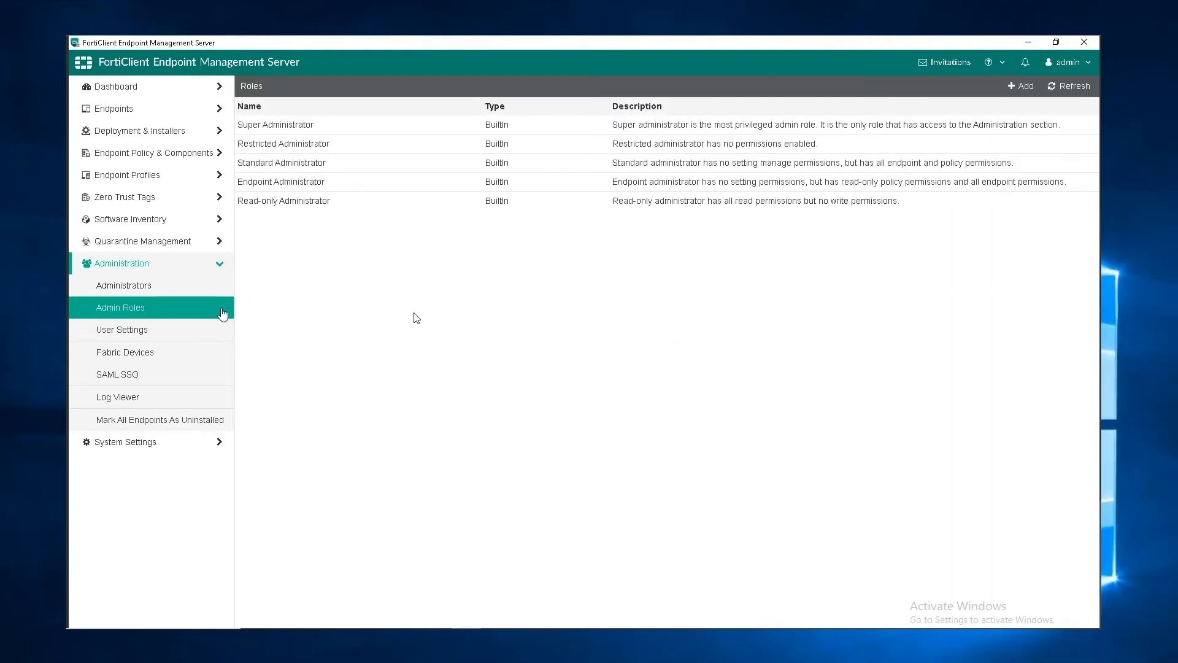
mouse_move(1024, 88)
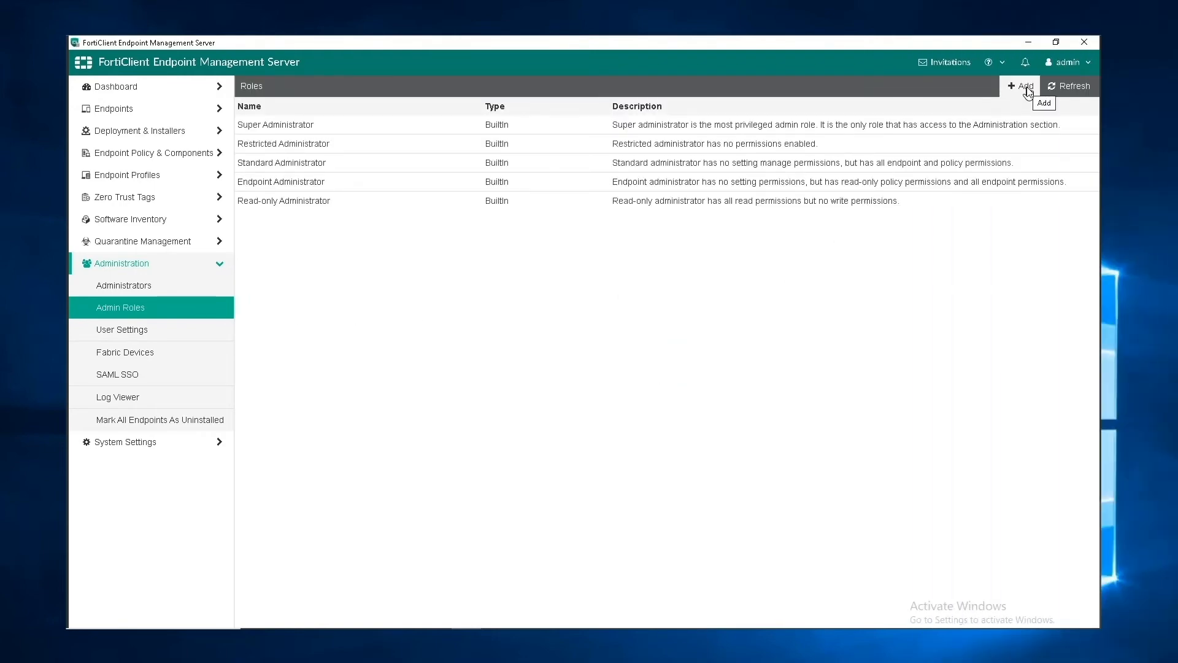
left_click(1023, 85)
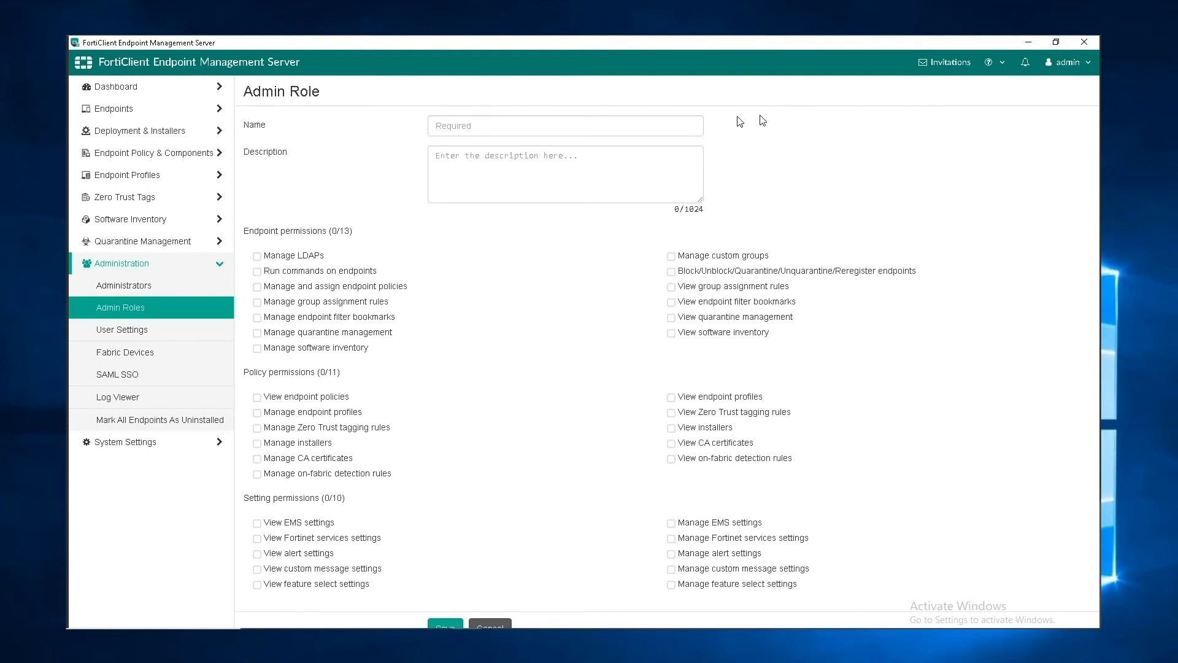
type("Custom-Admin-Role")
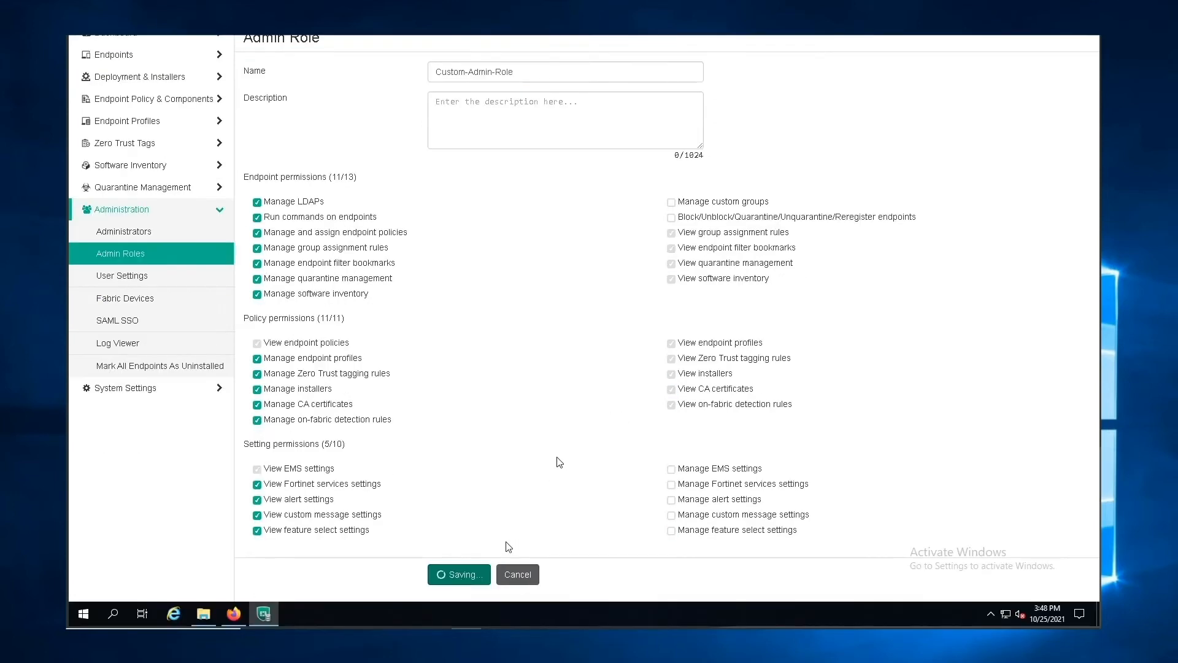
left_click(458, 575)
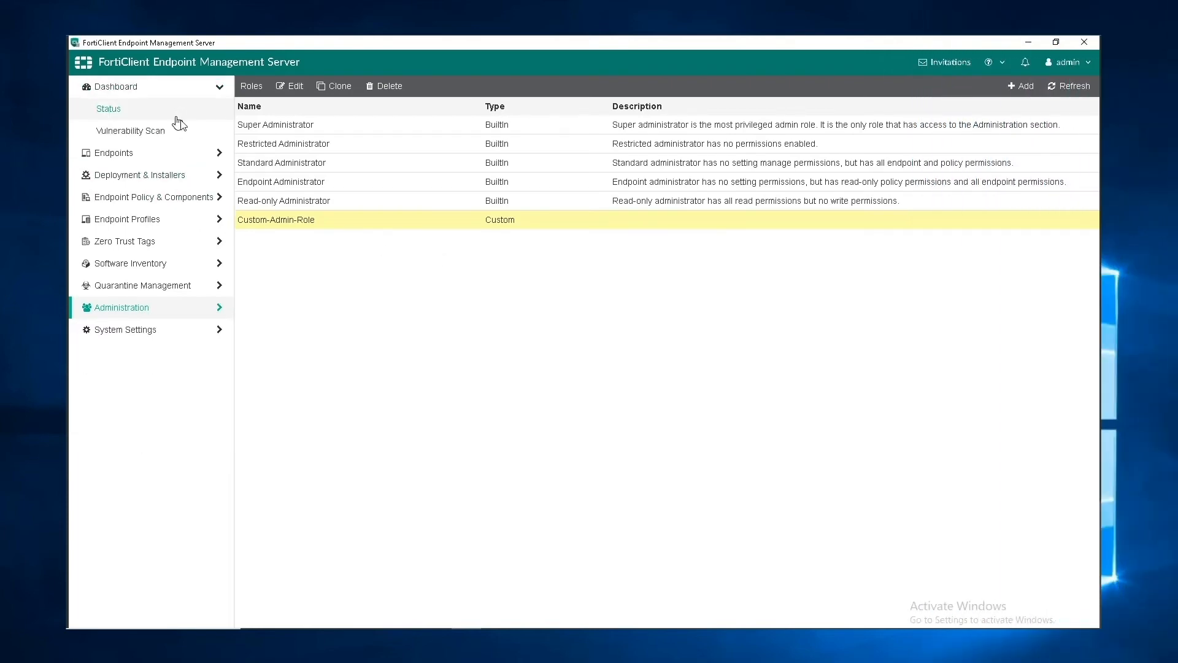
Go to Endpoints > Manage Domains and start adding a new domain
left_click(115, 86)
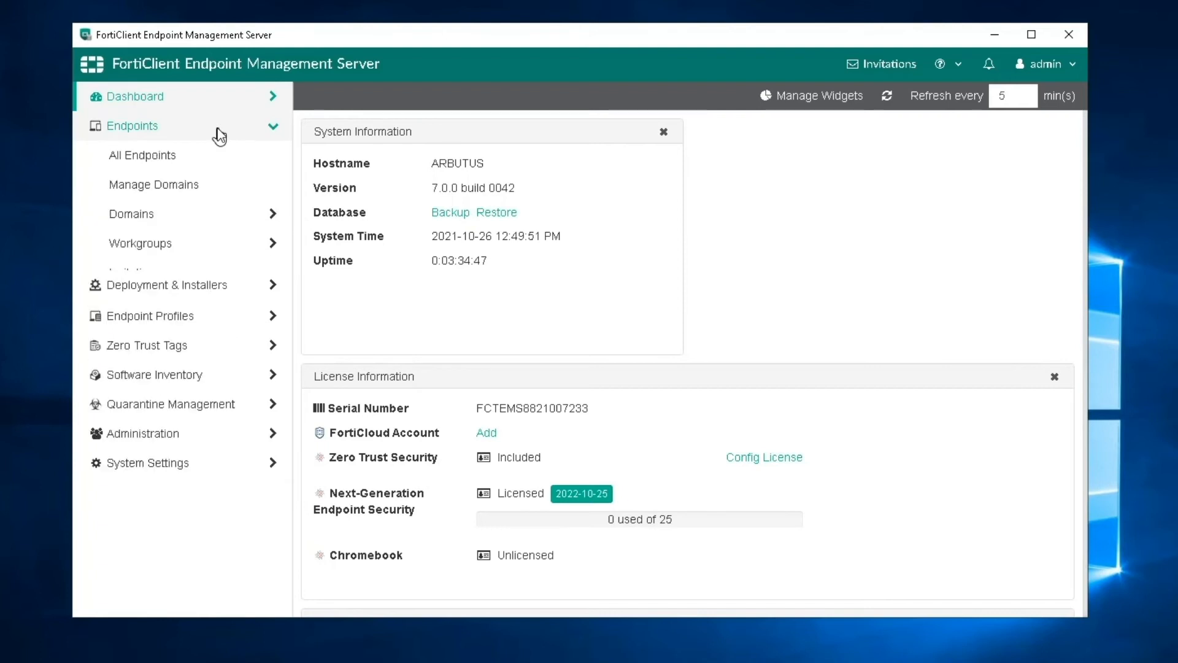
left_click(153, 184)
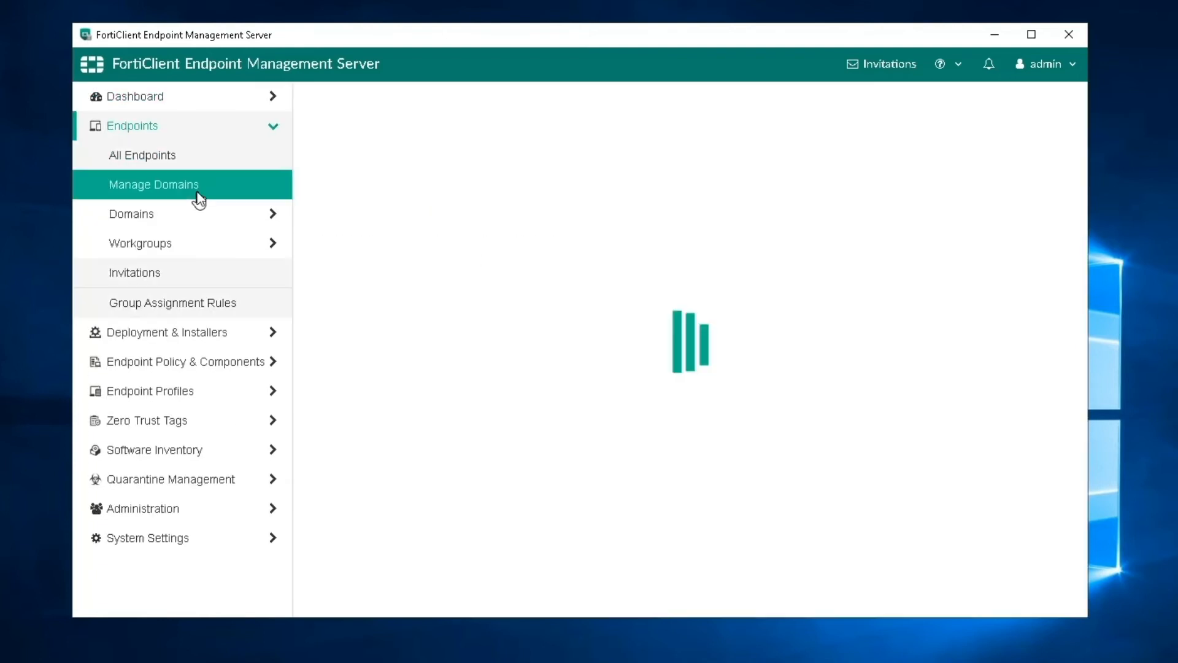
left_click(154, 184)
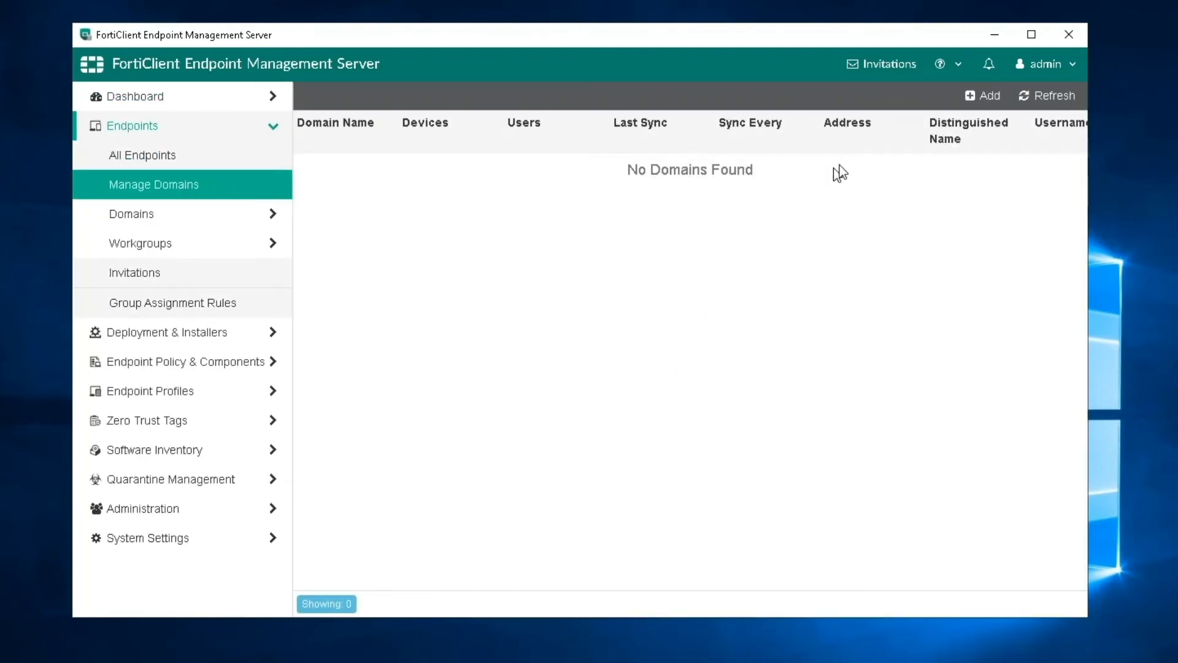
left_click(982, 95)
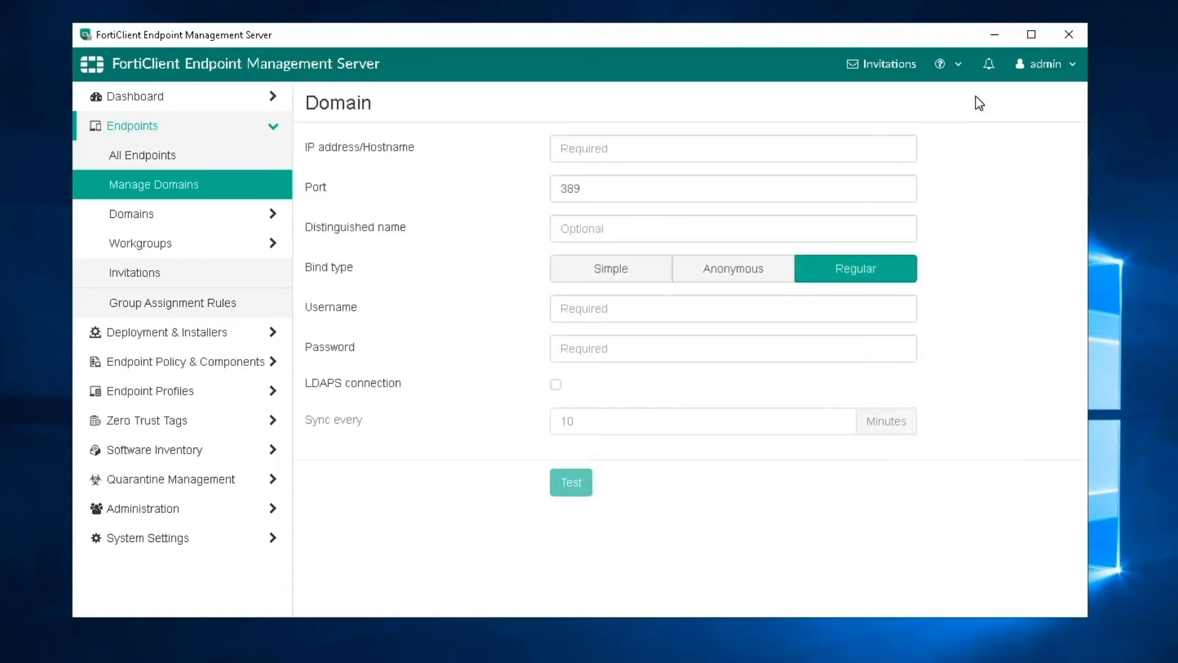
Enter FORTI-ARBUTUS.LOCAL as the domain hostname and fill in the domain username
left_click(733, 148)
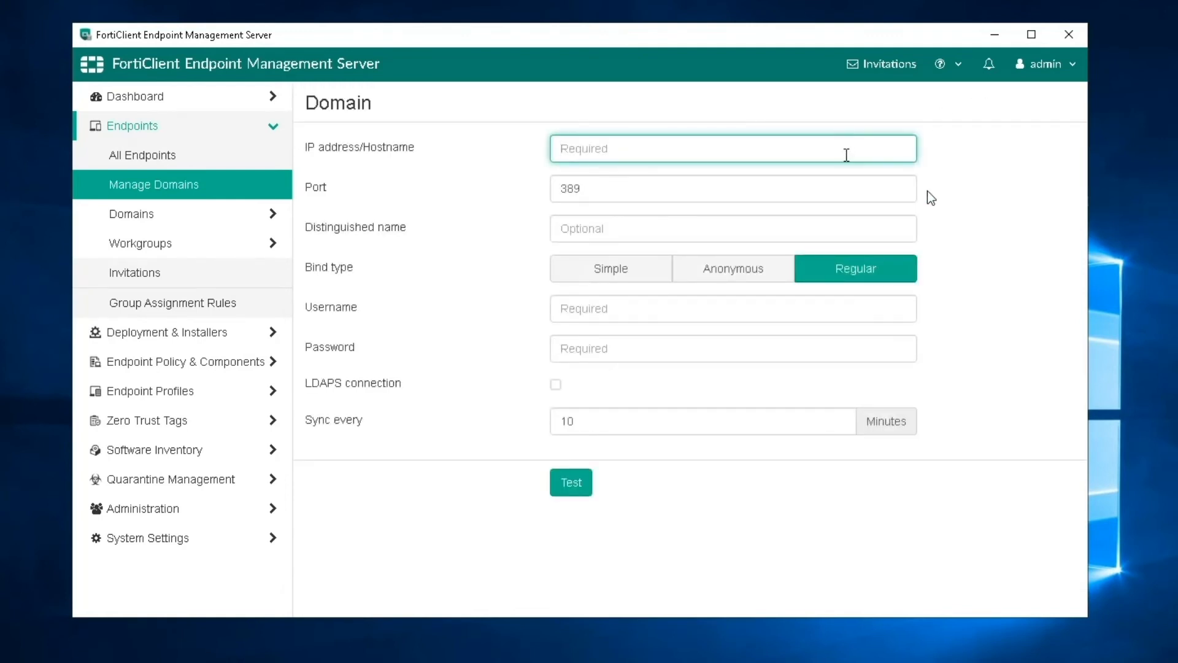
type("FORTI-ARBUTUS.LOCAL")
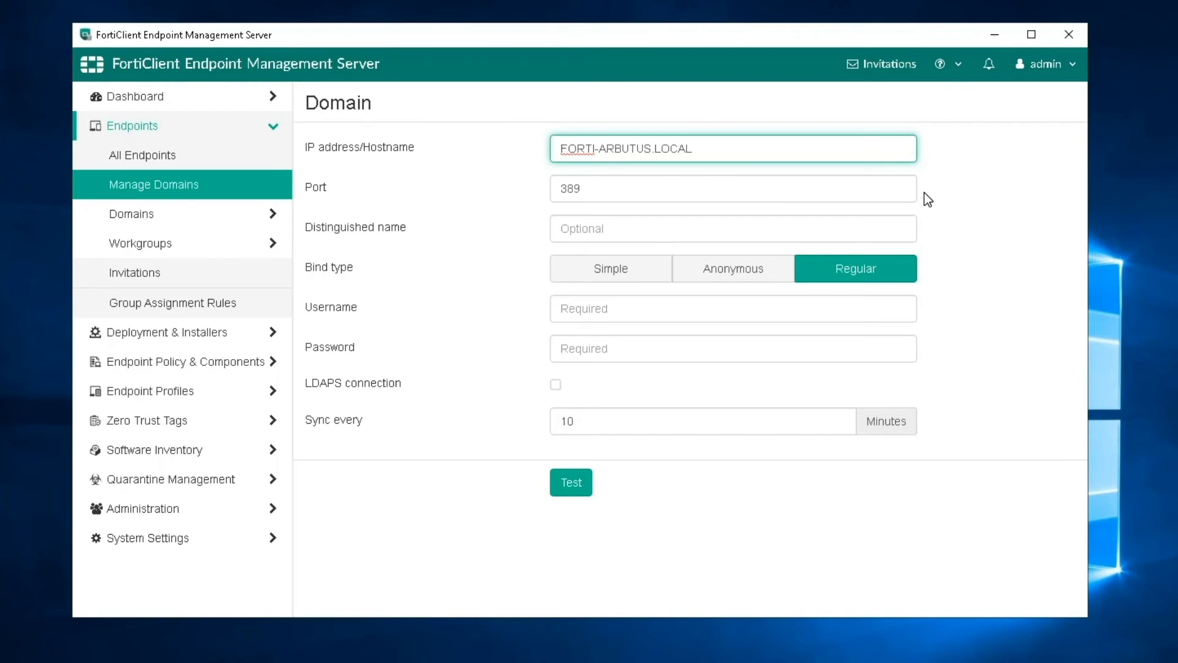
left_click(610, 268)
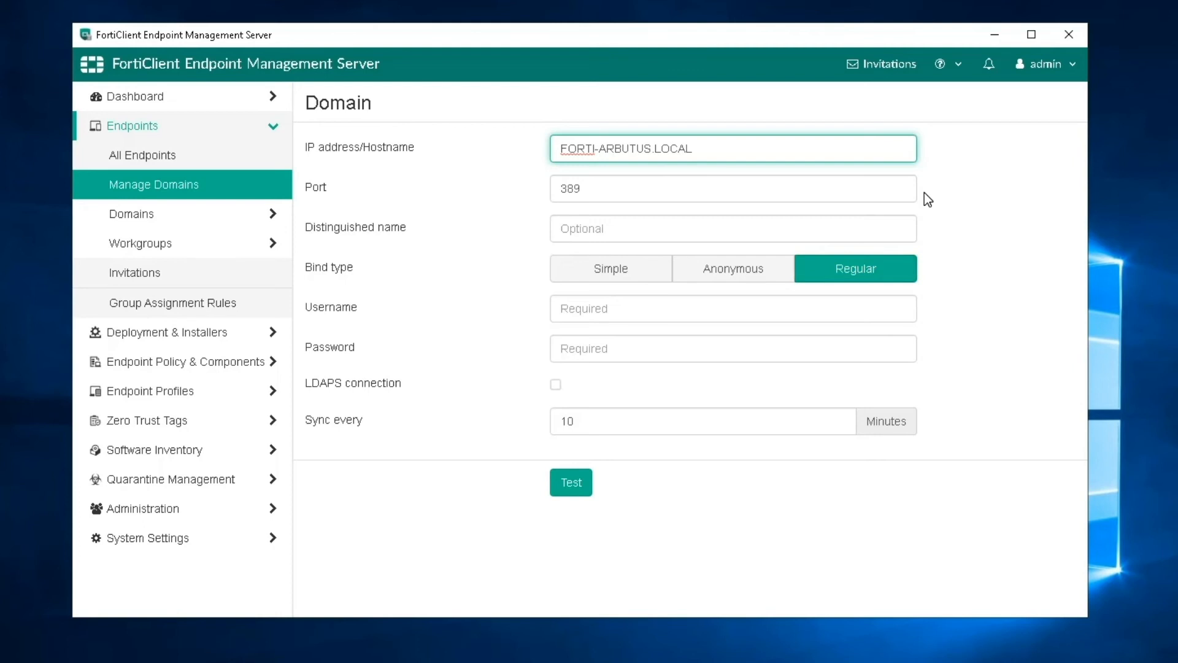
left_click(733, 308)
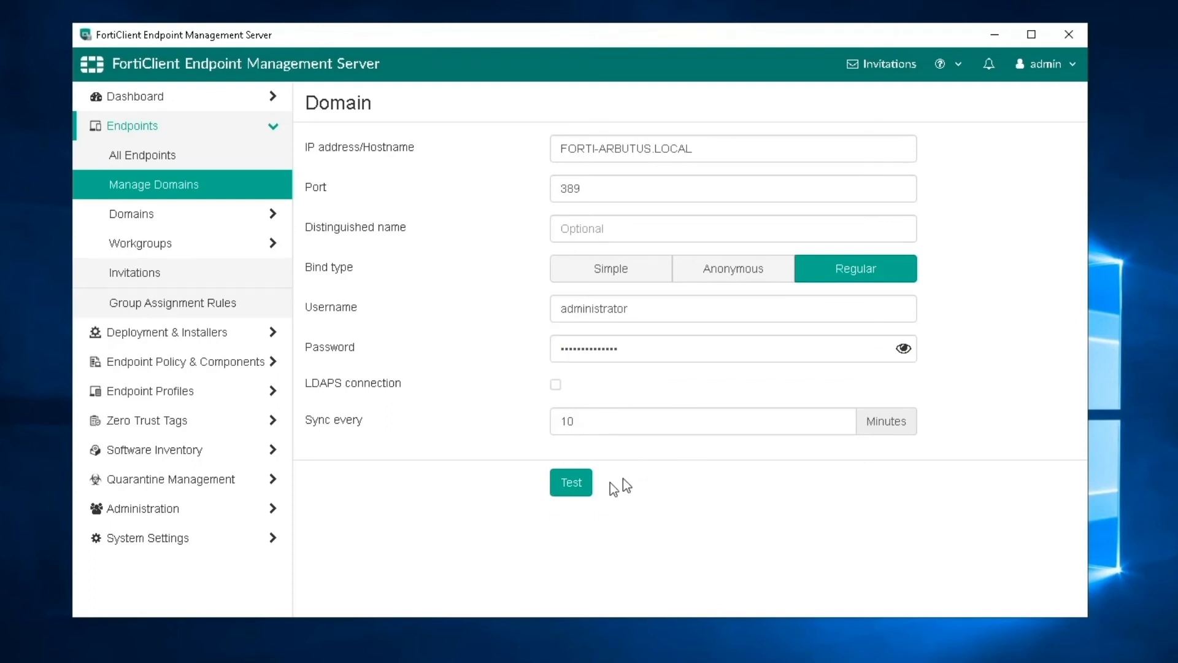
Test the domain connection and save it once the test succeeds
left_click(571, 482)
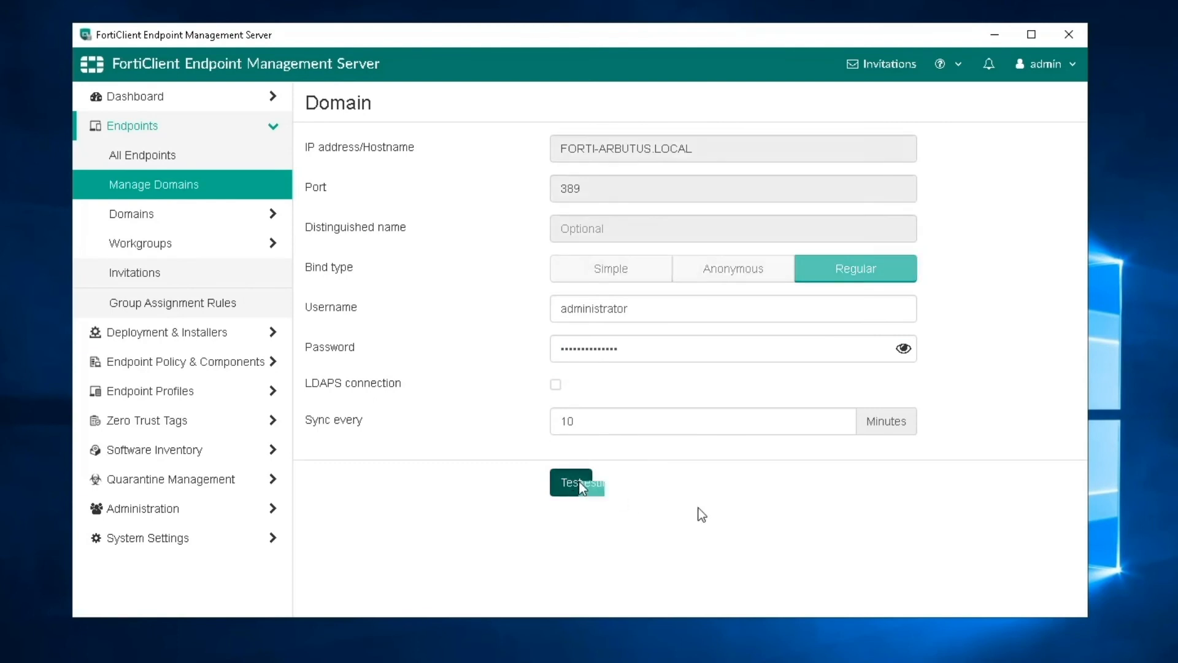
left_click(573, 482)
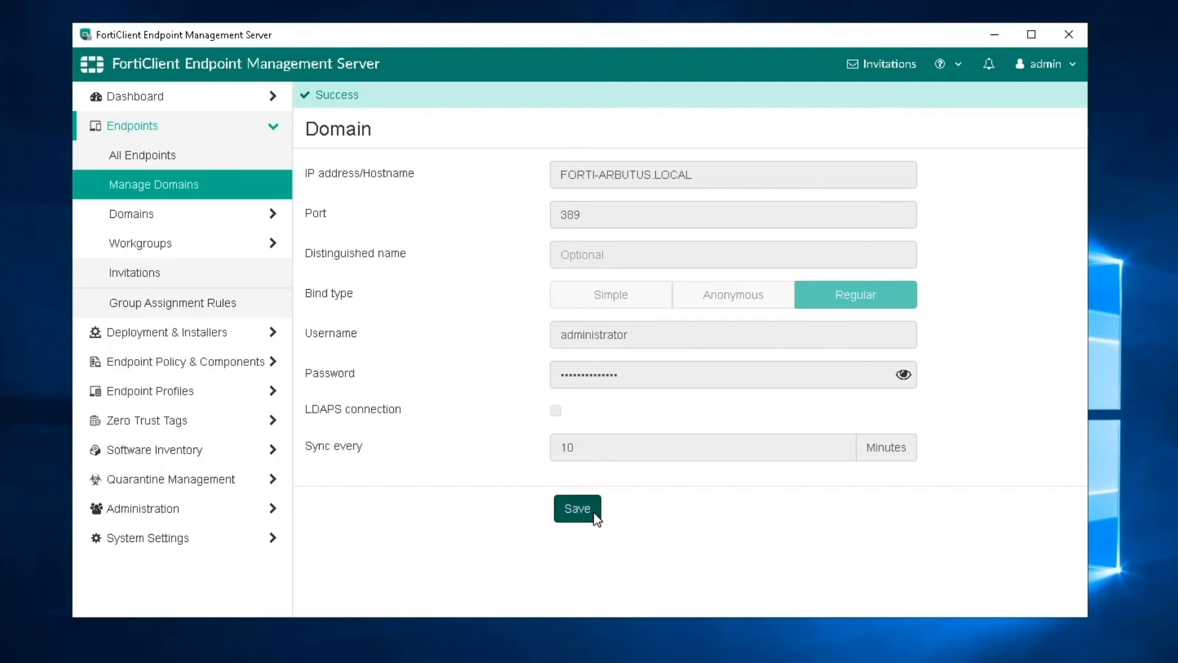
left_click(578, 508)
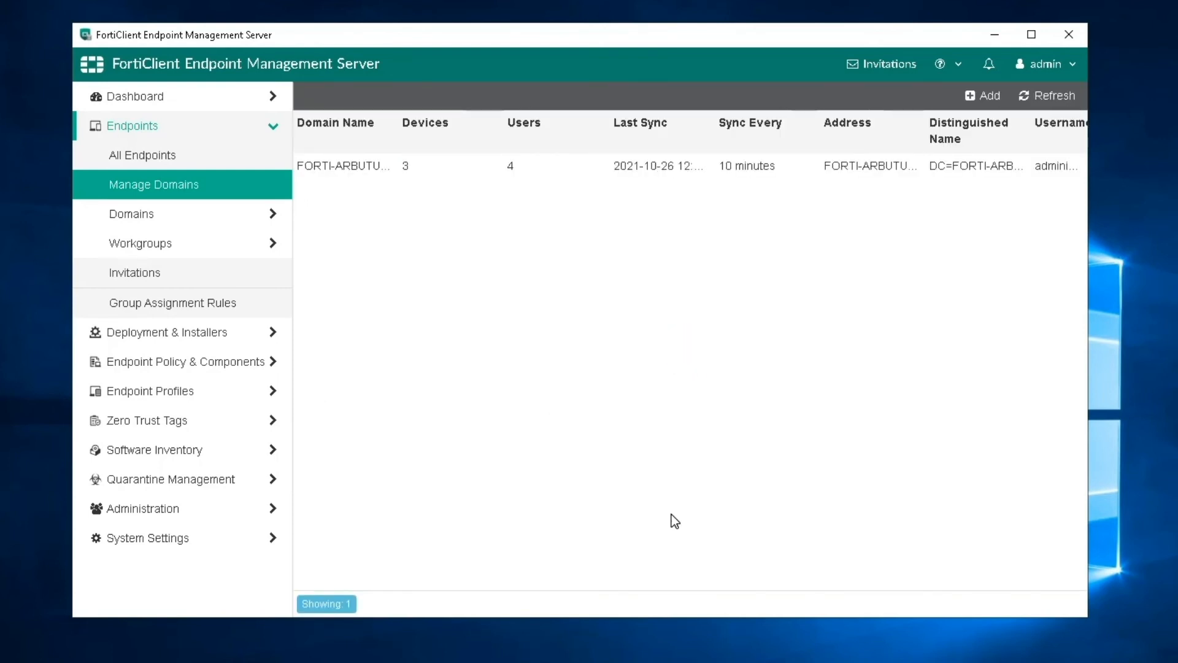
mouse_move(400, 233)
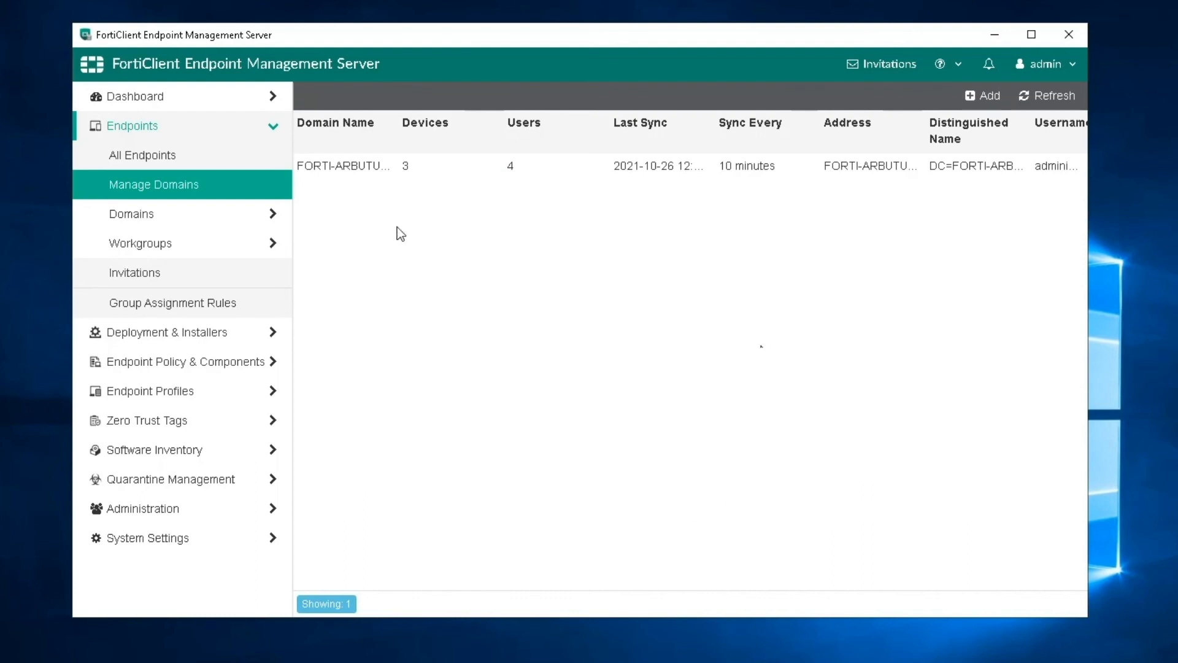
left_click(142, 155)
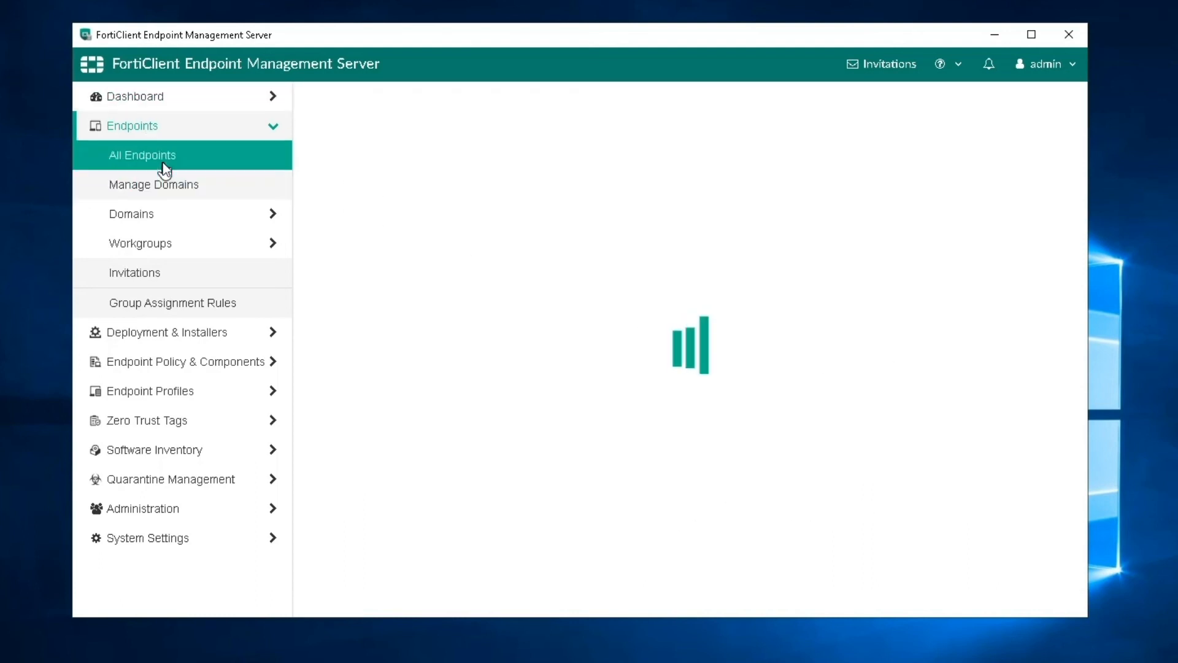
left_click(142, 155)
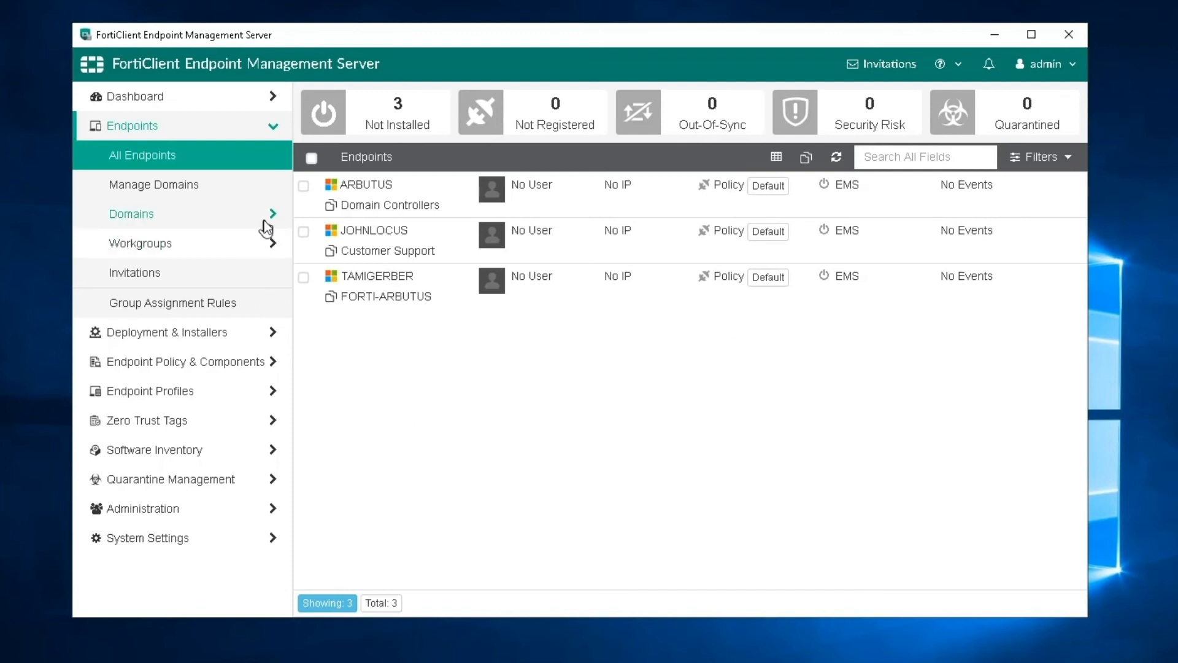
Expand Domains > FORTI-ARBUTUS.LOCAL and select Customer Support, showing only JOHNLOCUS
left_click(131, 213)
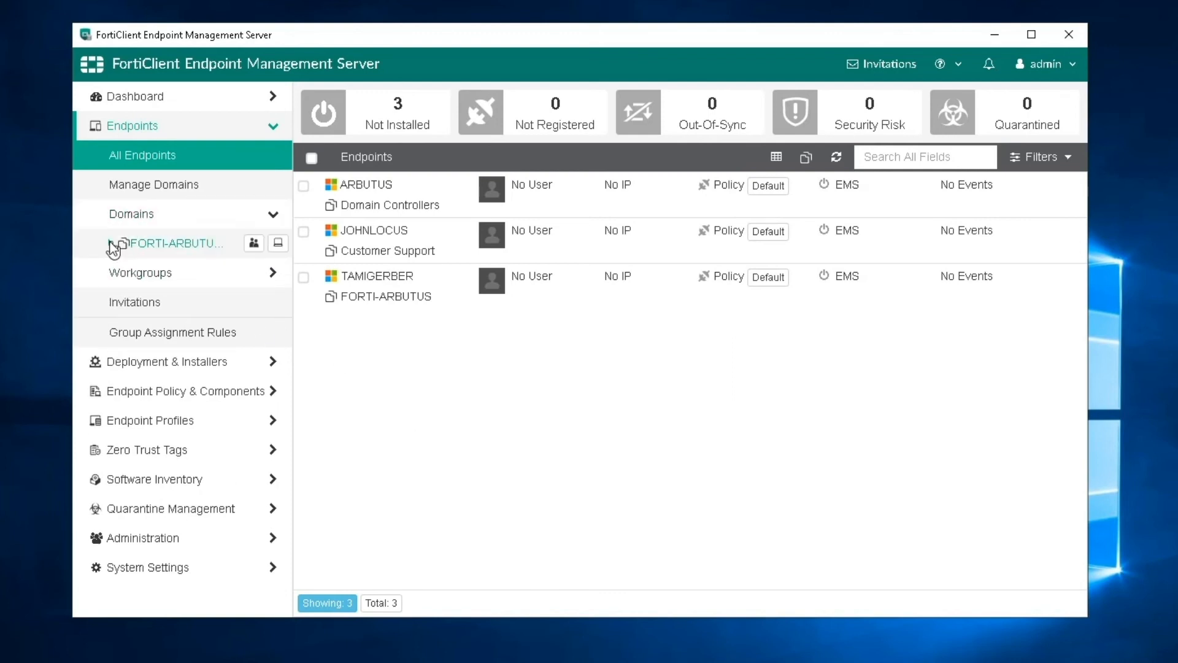
left_click(121, 243)
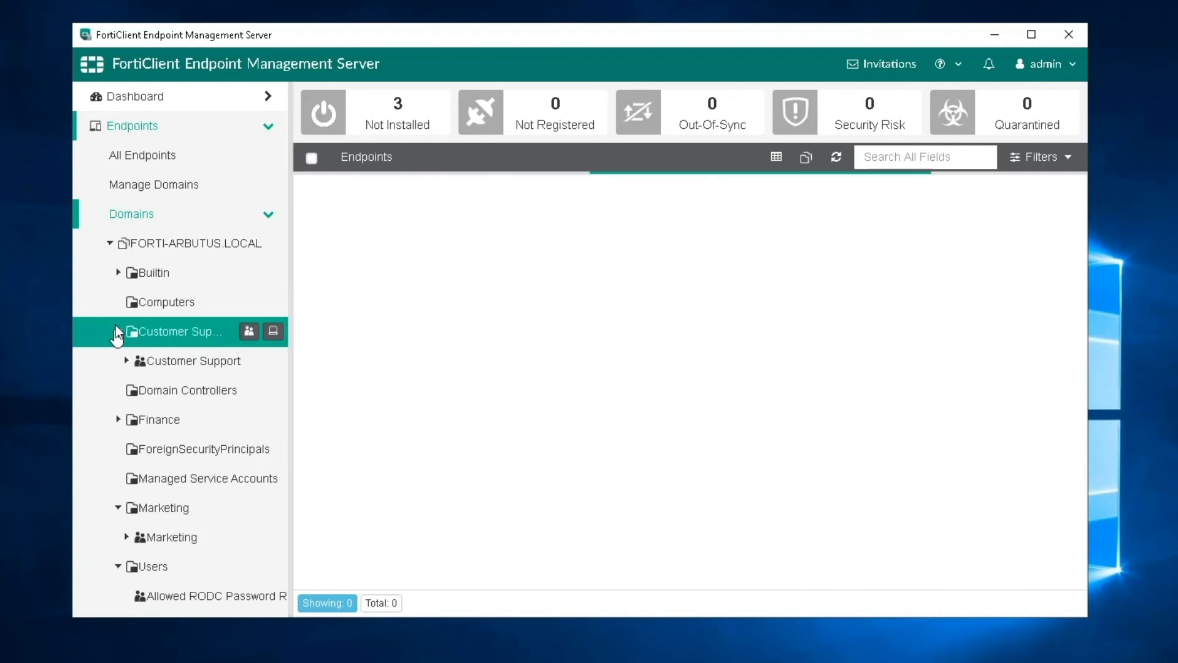
left_click(179, 331)
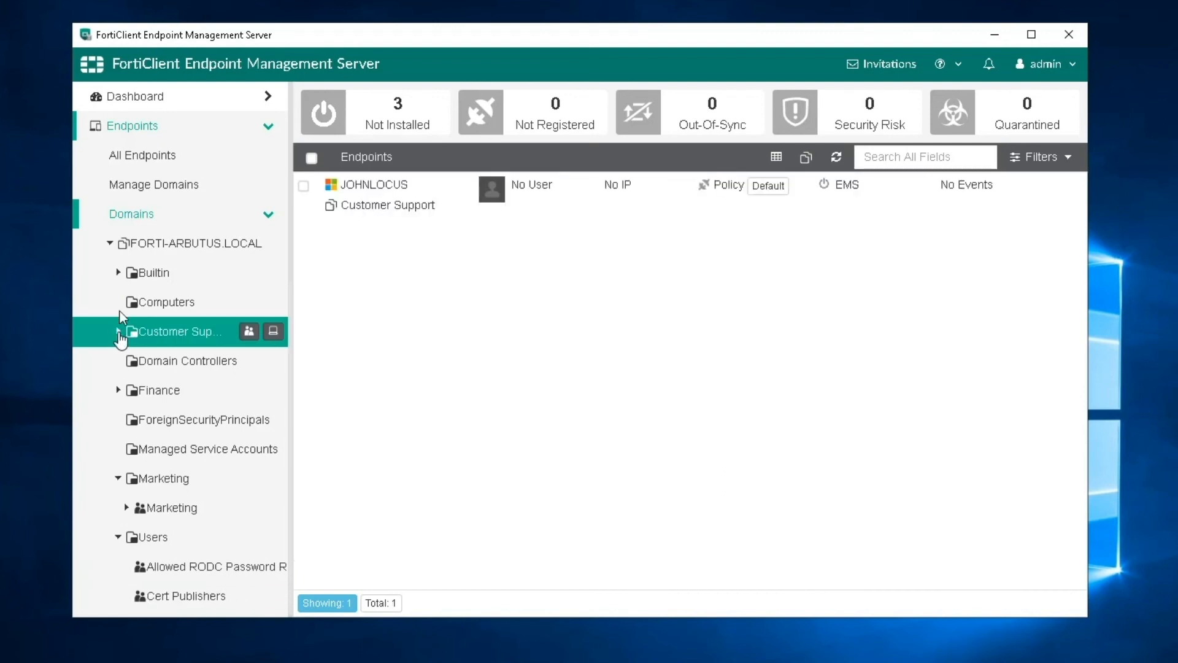